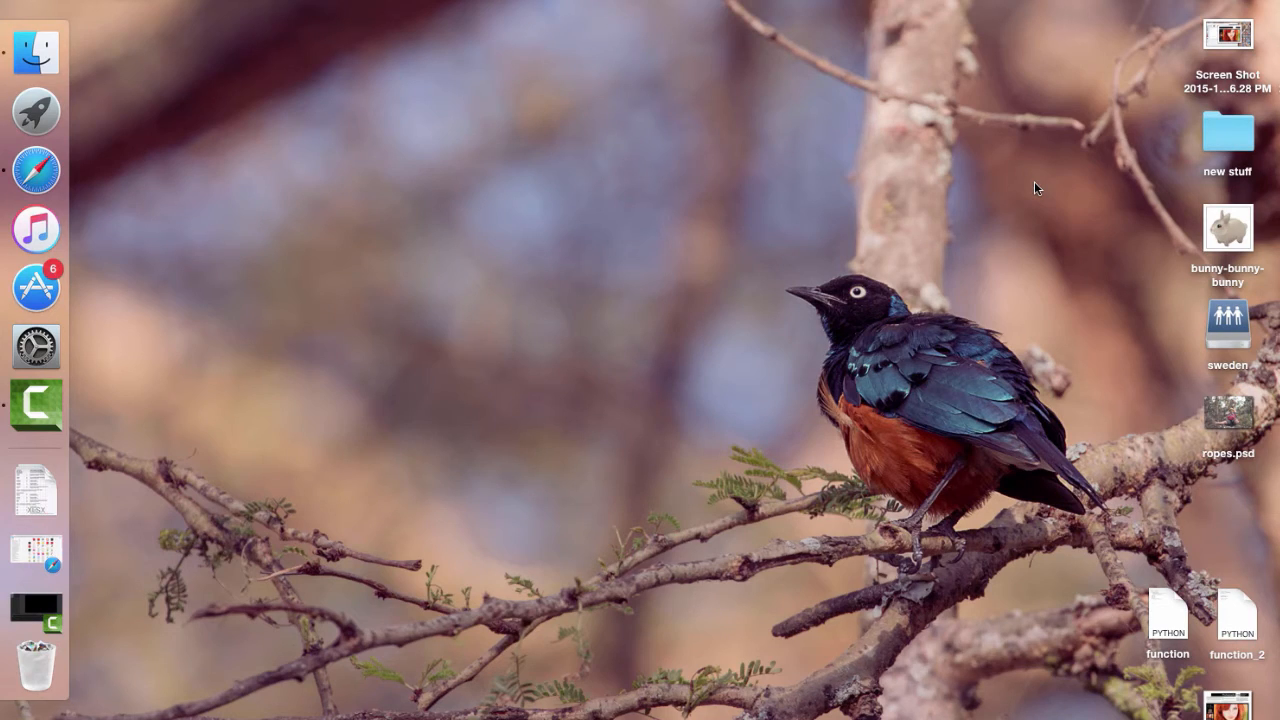
mouse_move(846, 197)
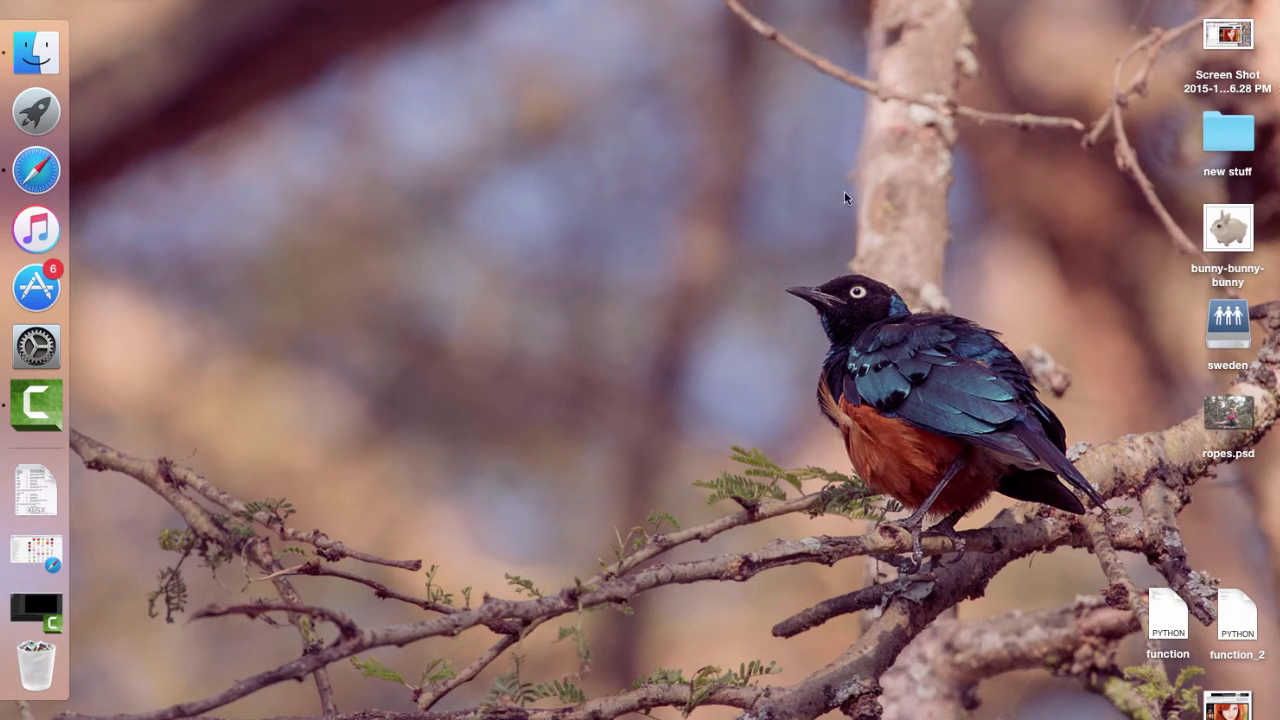
Launch IntelliJ IDEA from the Dock and open the HelloWorld project
left_click(35, 111)
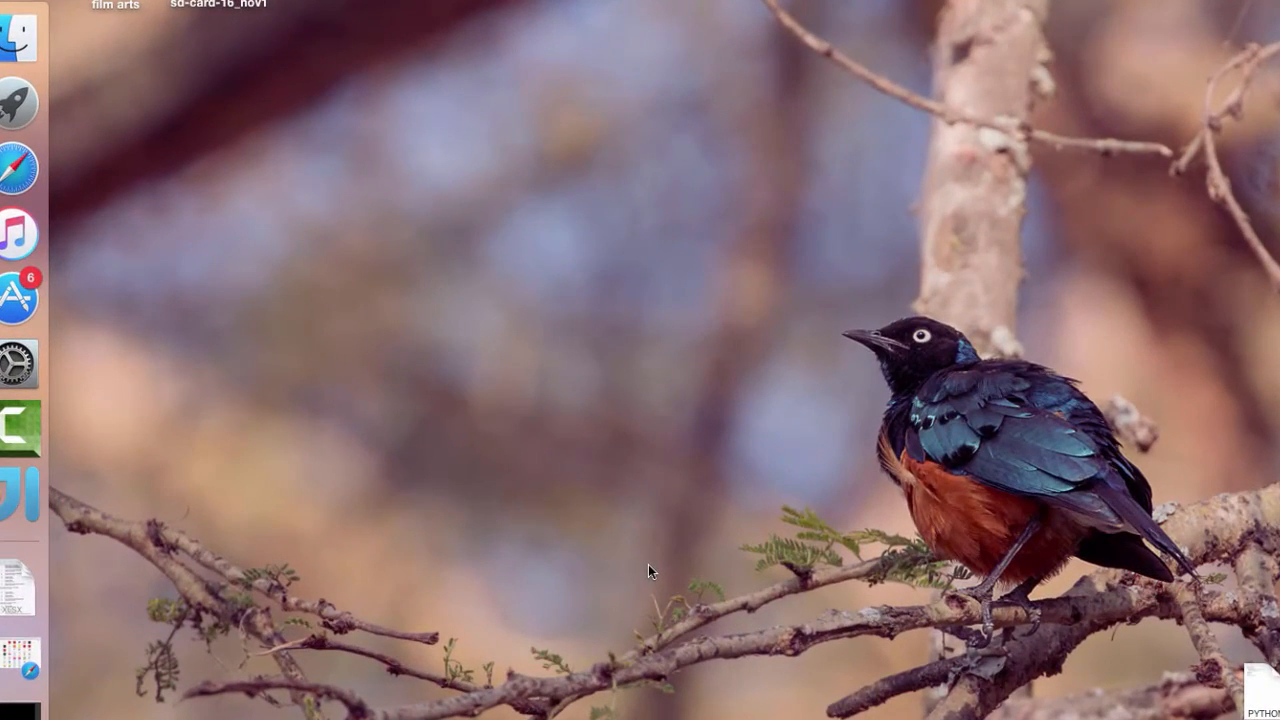
left_click(18, 487)
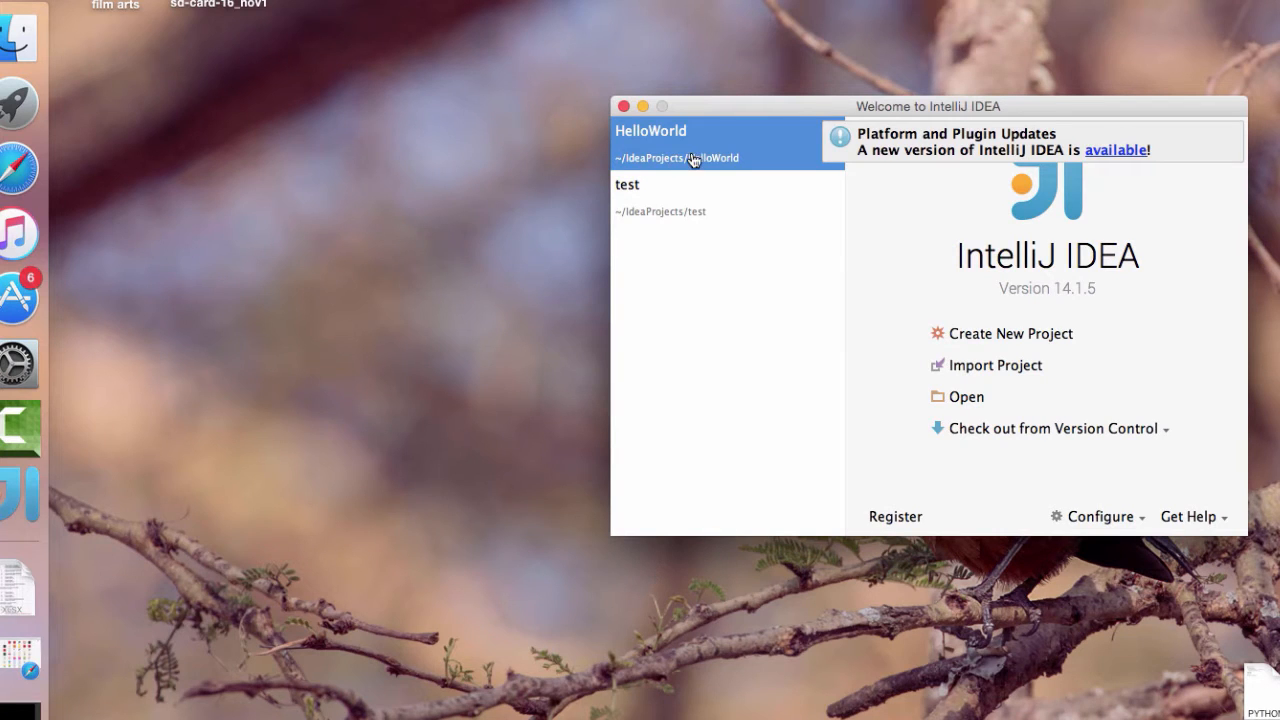
double_click(680, 143)
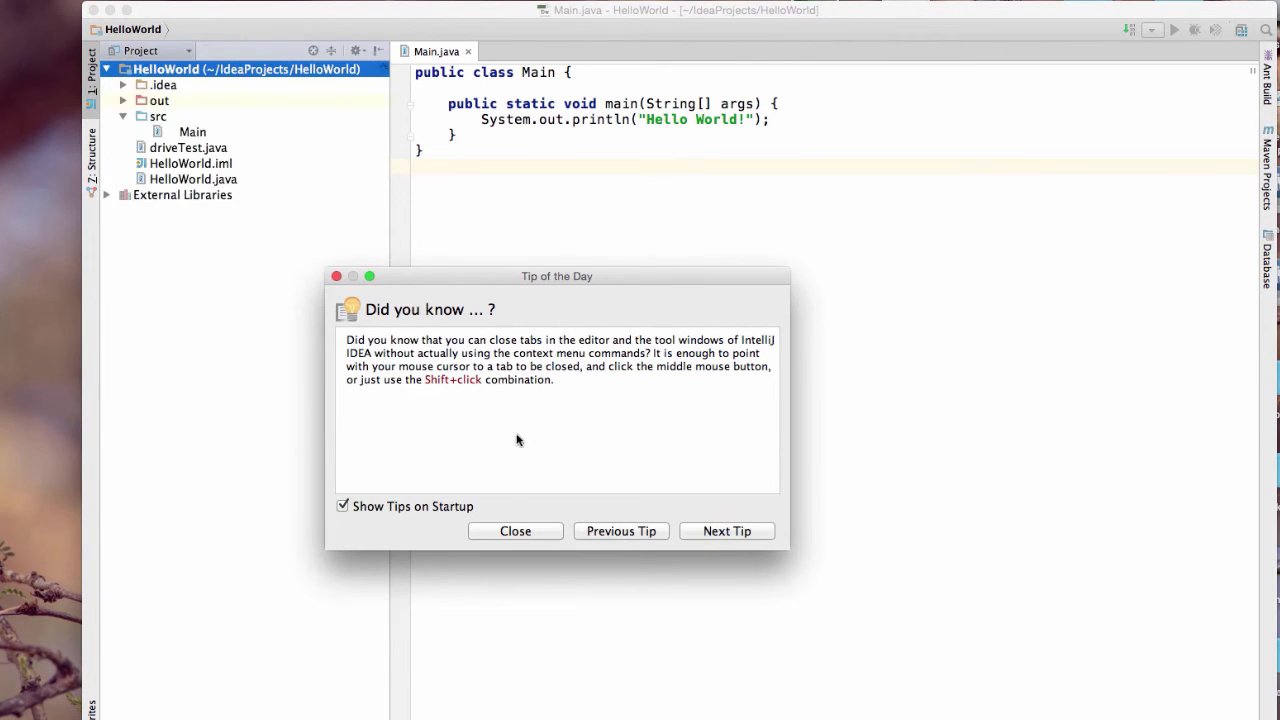
Close Tip of the Day and move to the empty line above the Hello World println
left_click(515, 531)
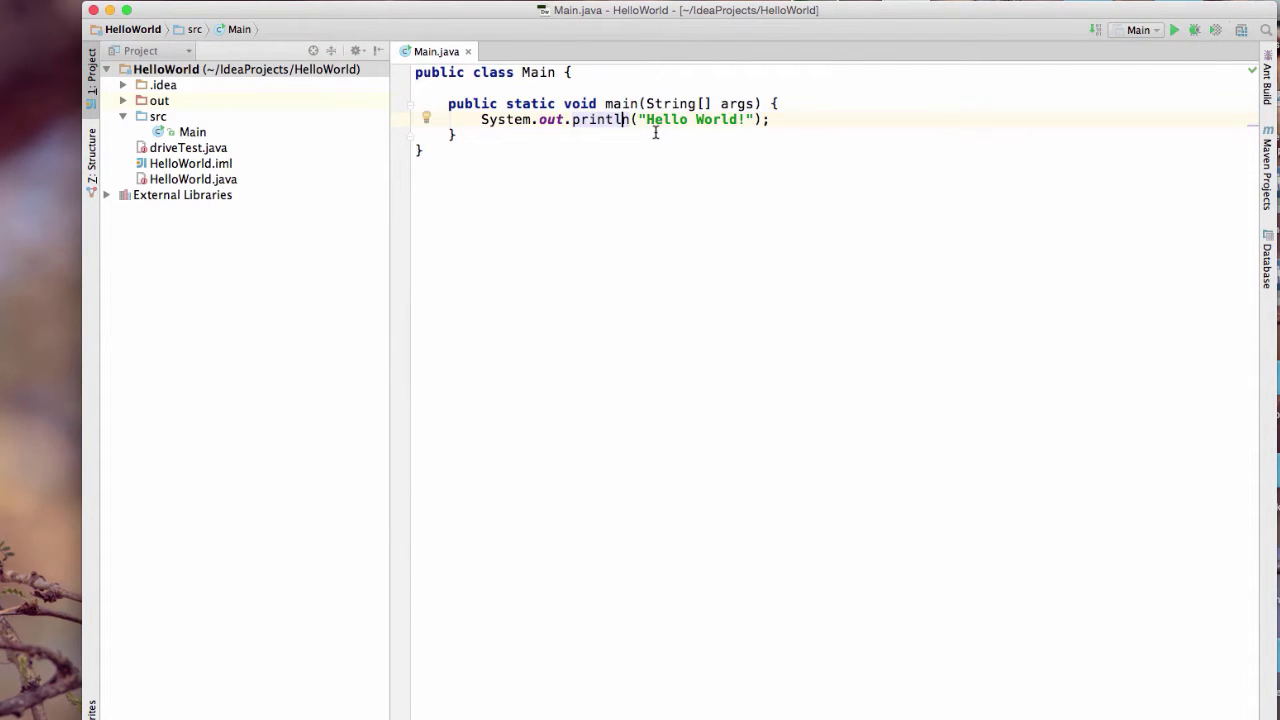
mouse_move(646, 148)
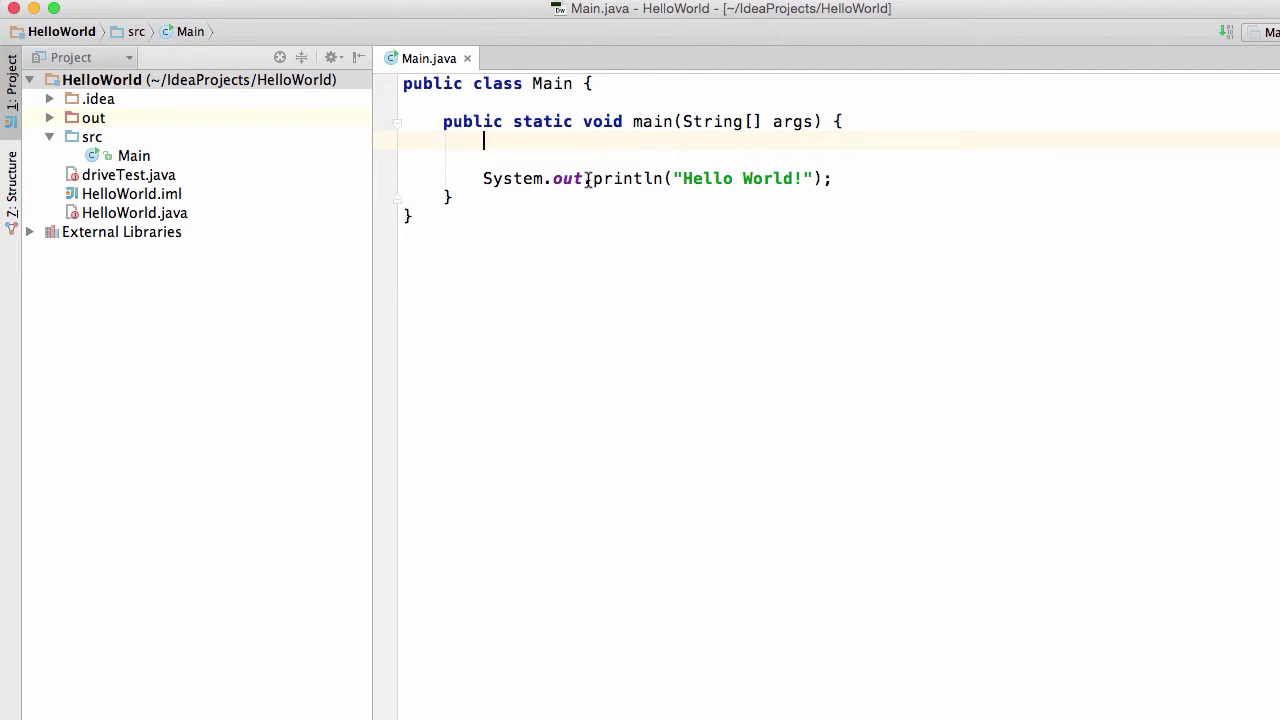
mouse_move(788, 178)
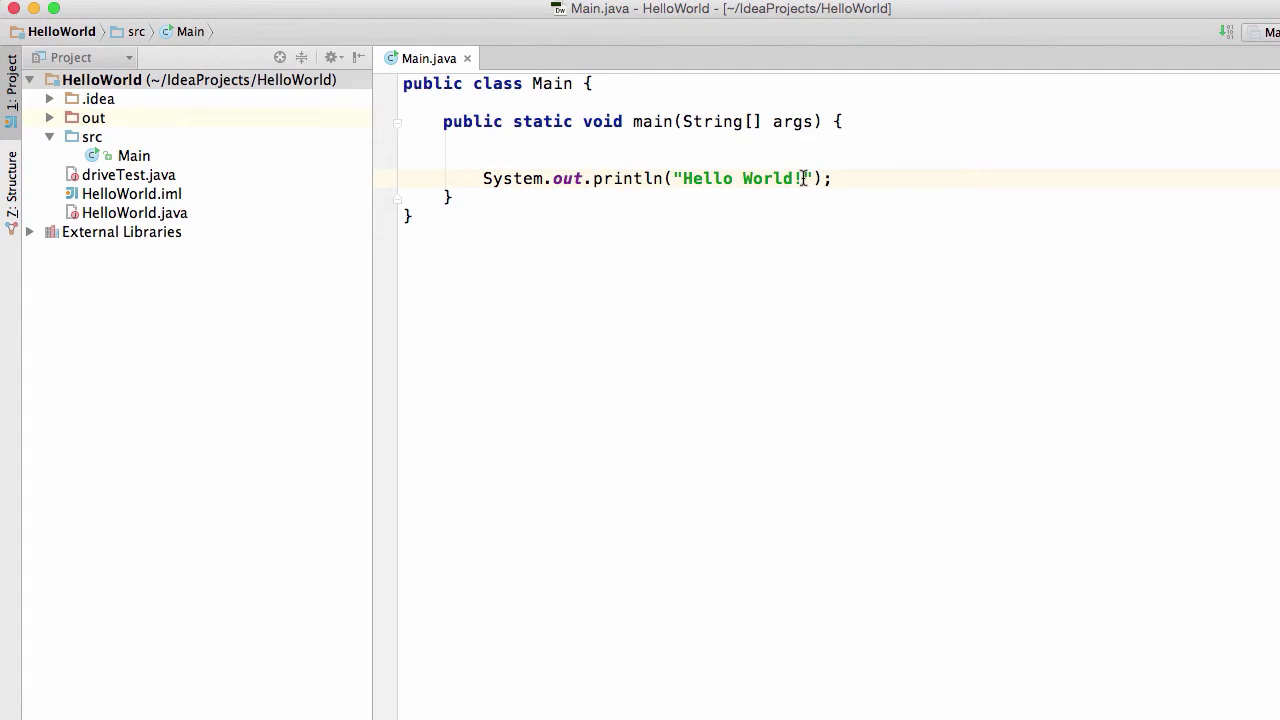
left_click_drag(553, 178, 833, 178)
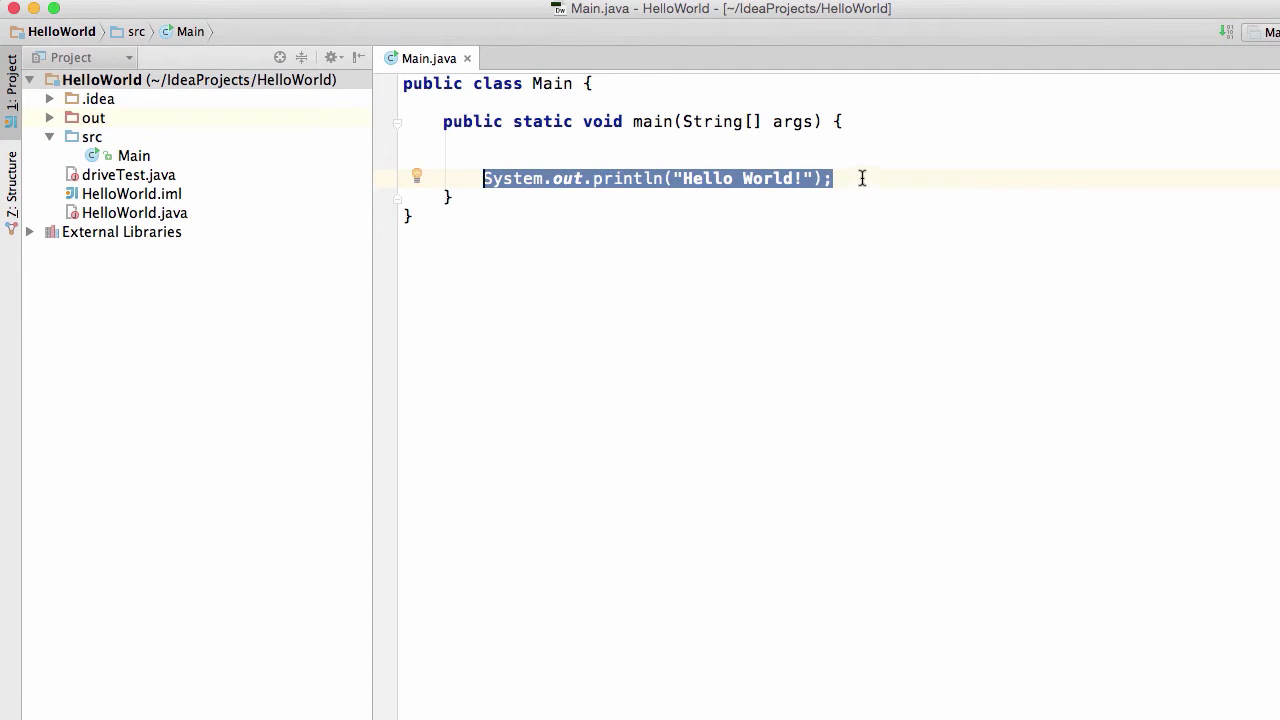
left_click(835, 178)
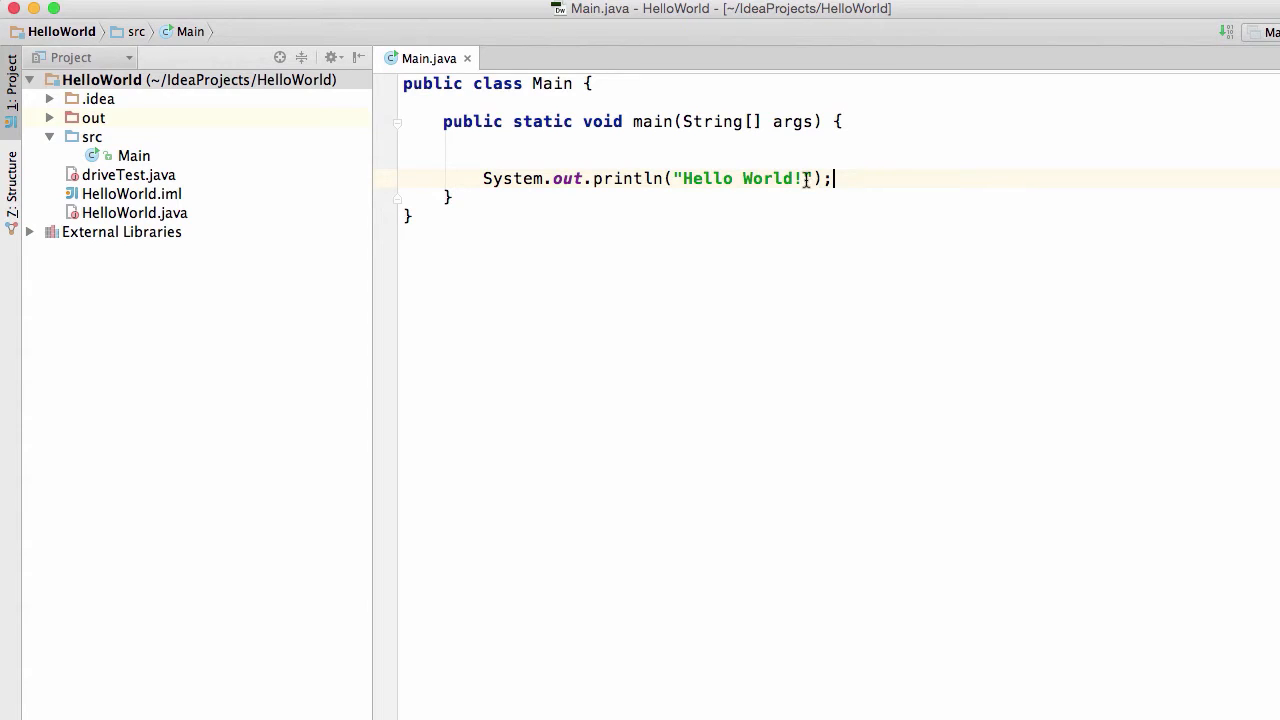
double_click(740, 178)
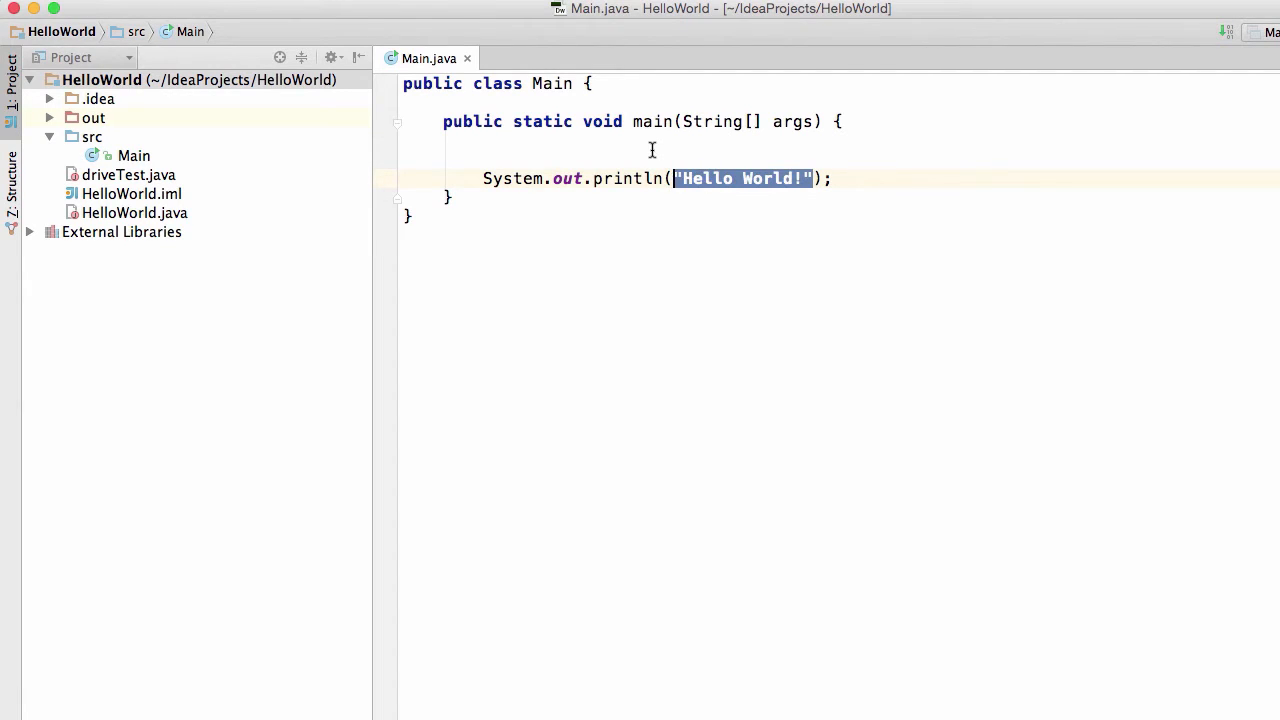
left_click(485, 141)
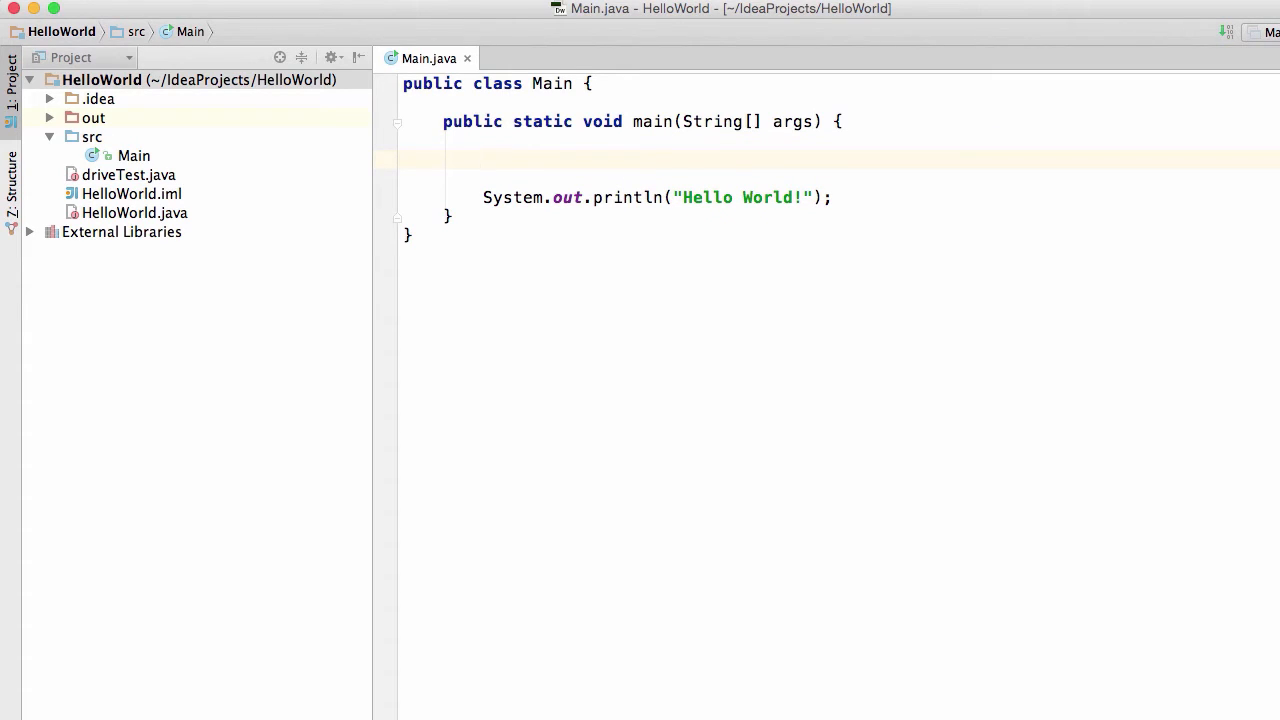
Declare int mySuperAwesomeVariable = 34; on the blank line
type("int")
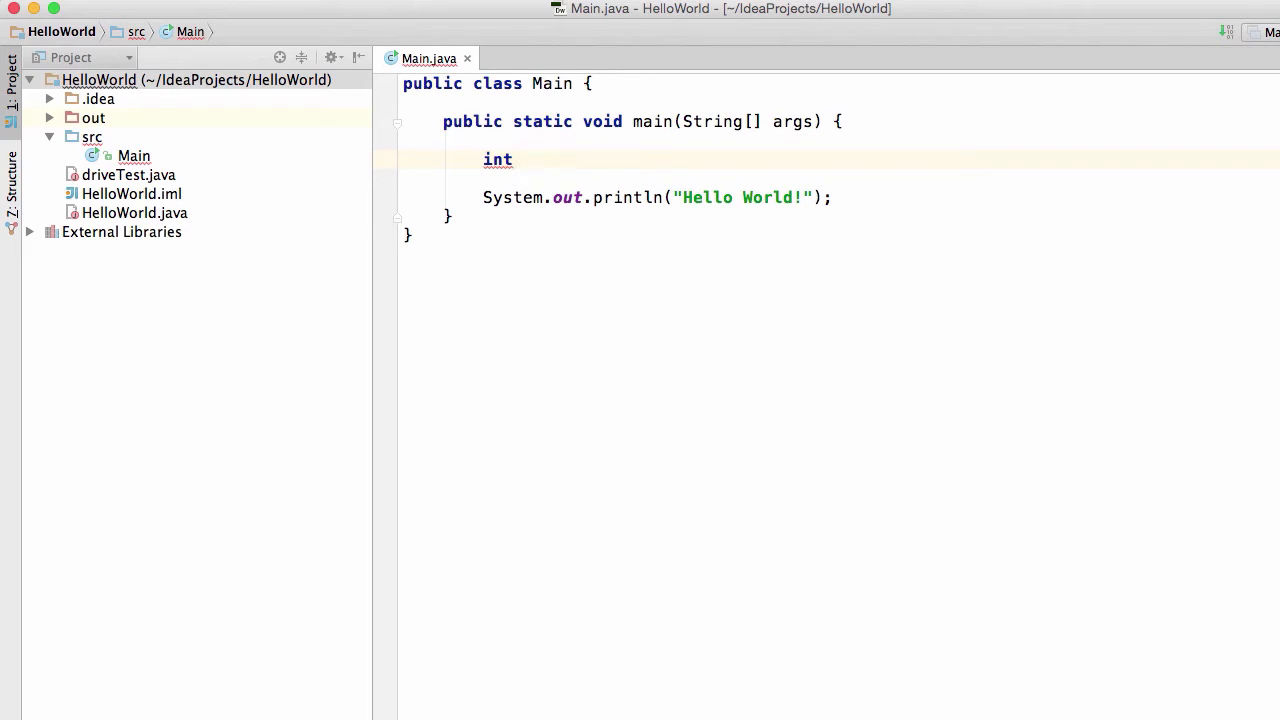
type("mySupe")
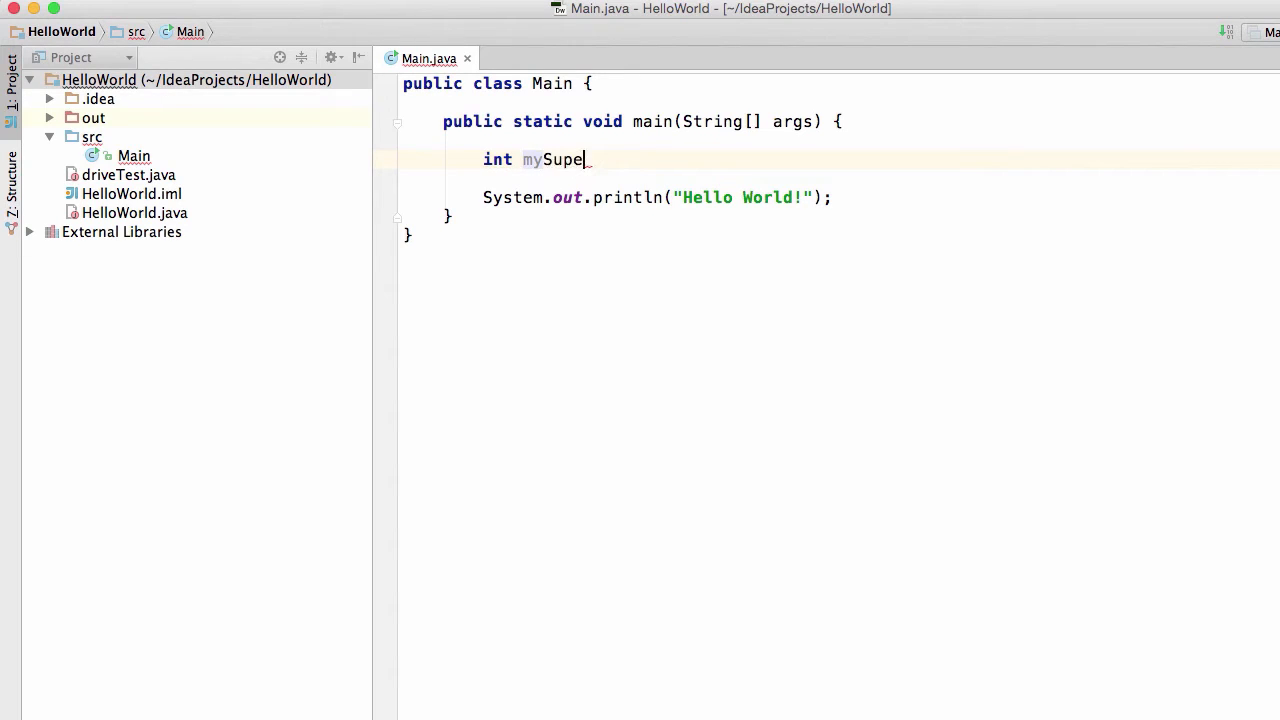
type("rAwesom")
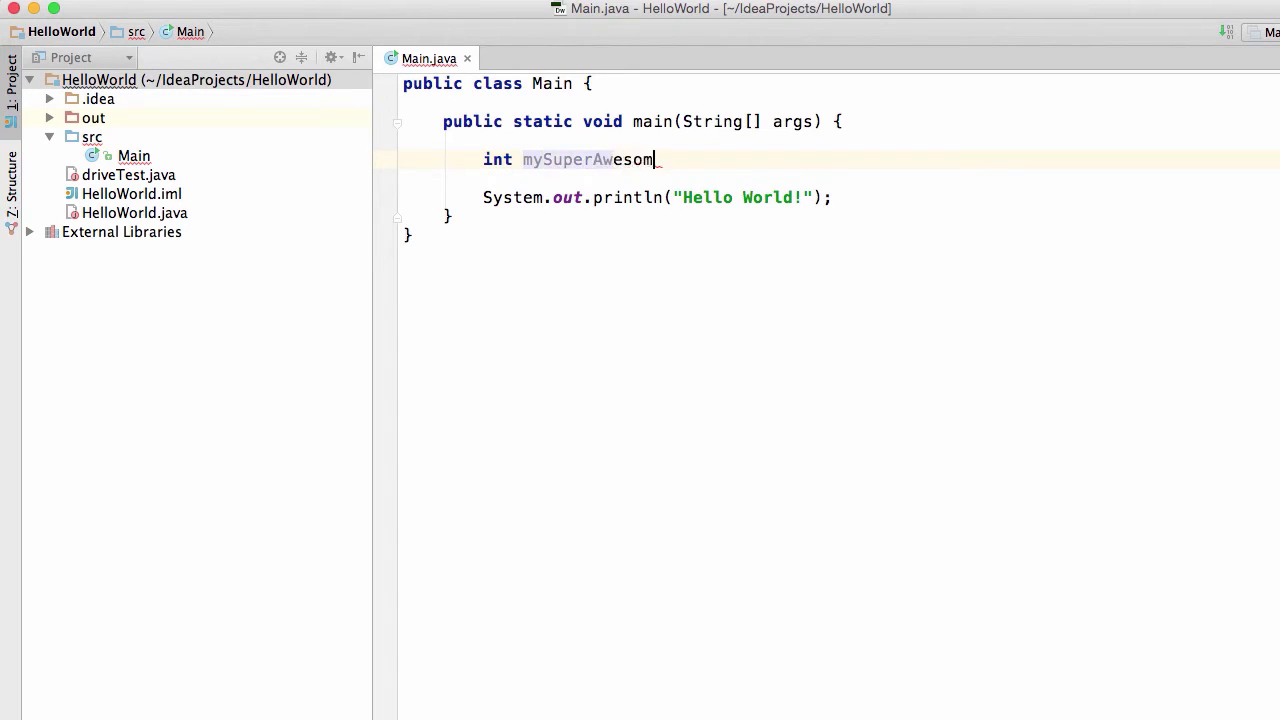
type("eVariable")
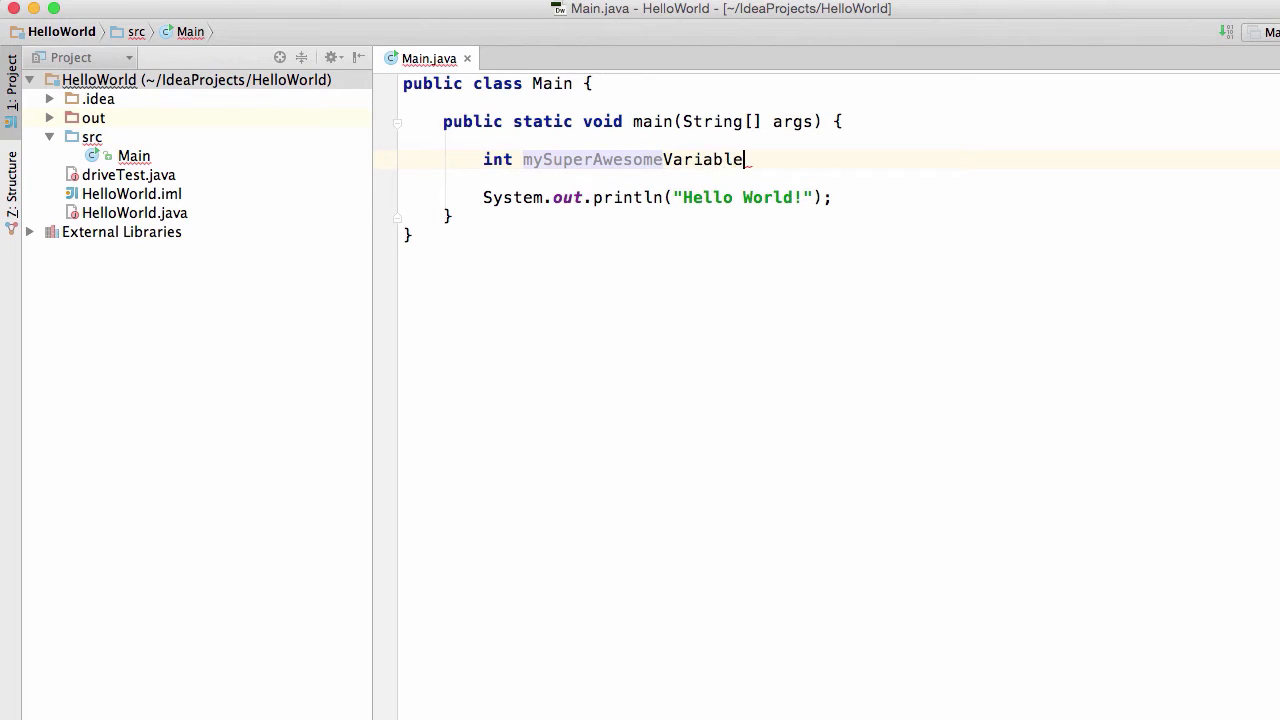
type("=")
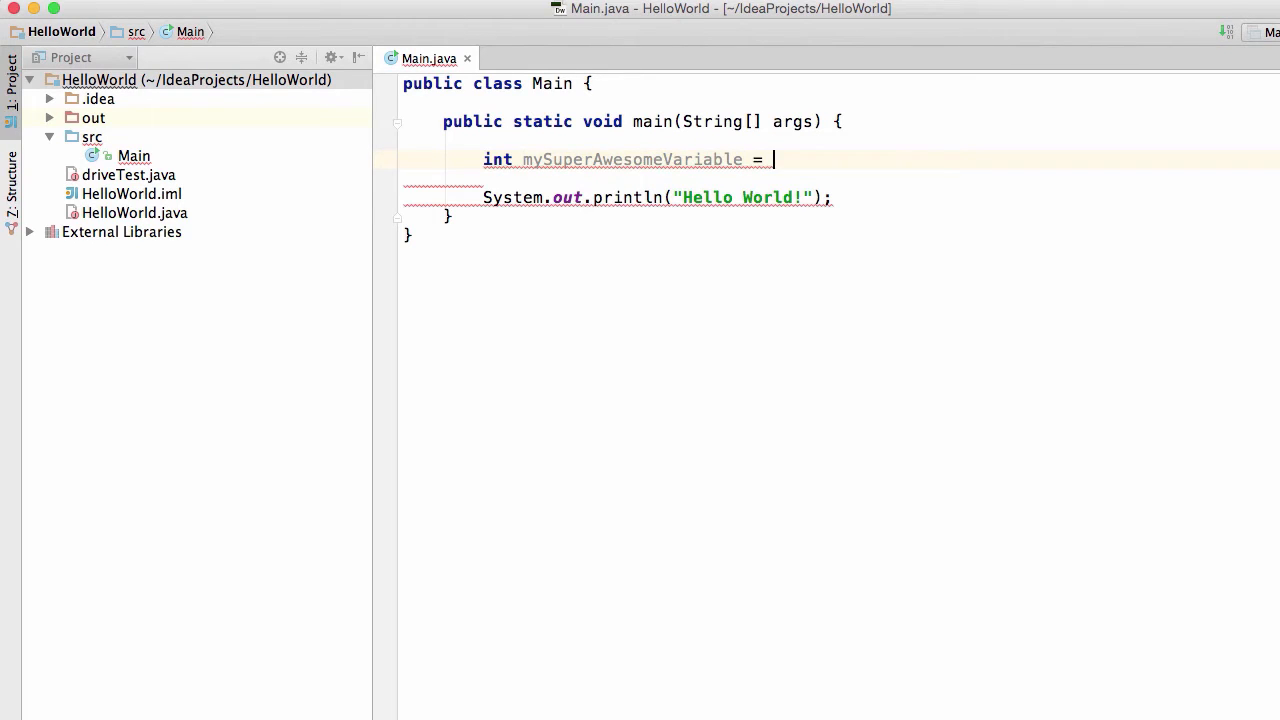
type("34;")
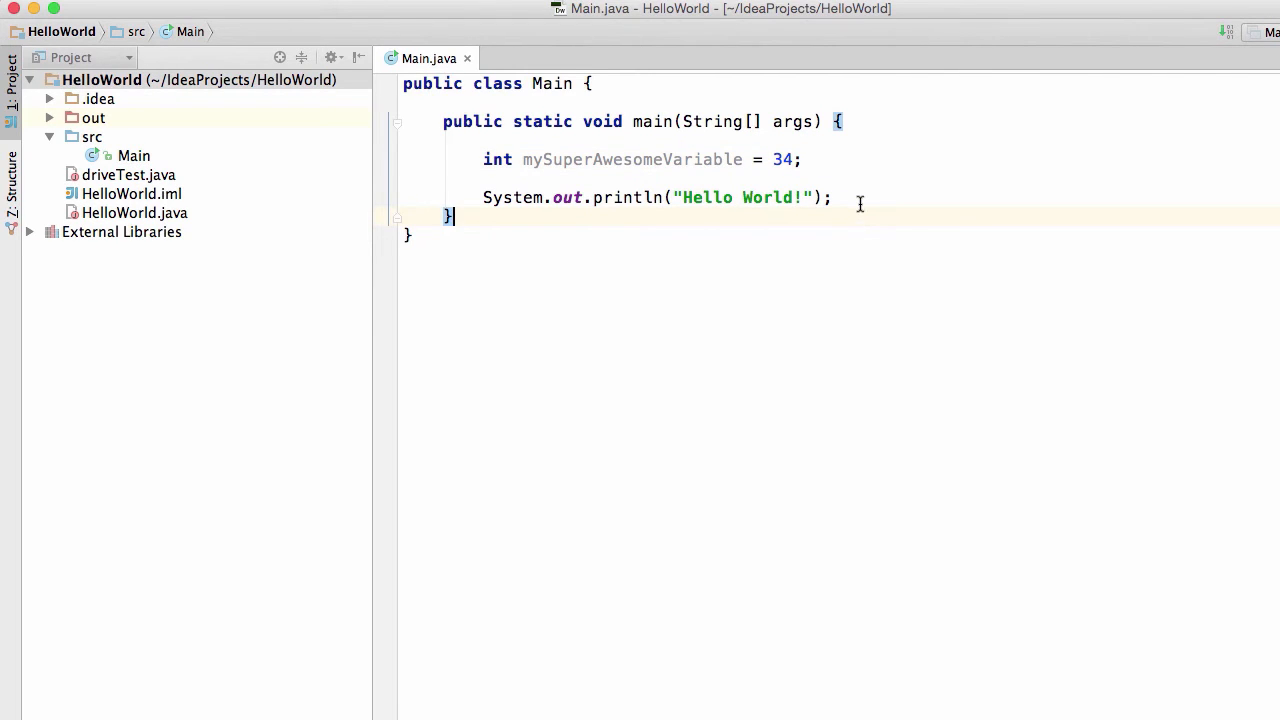
Replace "Hello World!" in println with mySuperAwesomeVariable
left_click(835, 197)
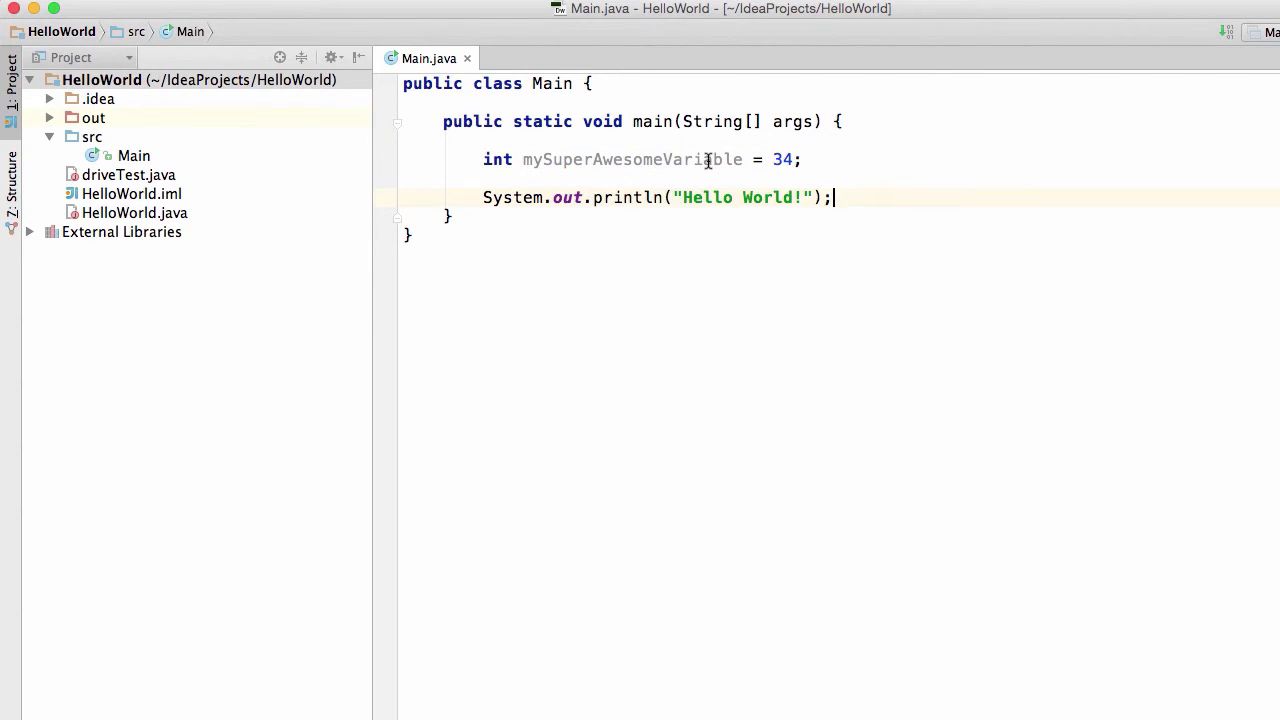
mouse_move(700, 160)
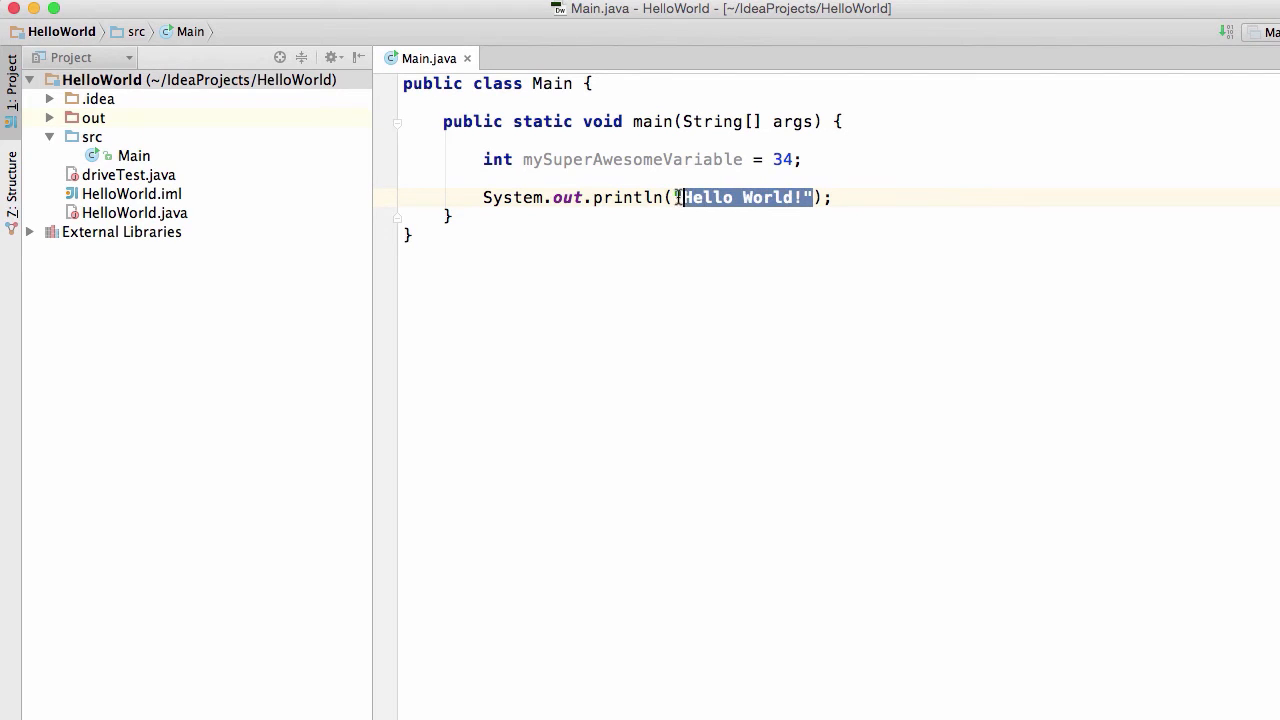
type("my")
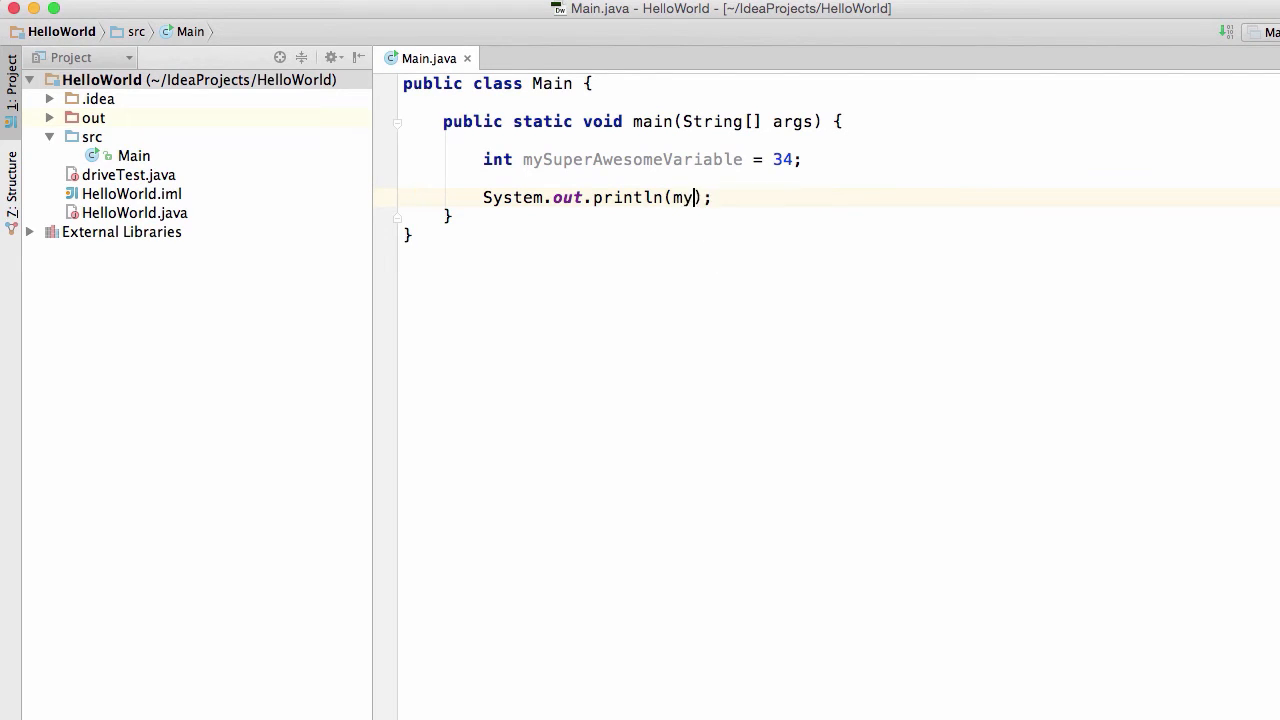
type("SuperAwesomeVariable")
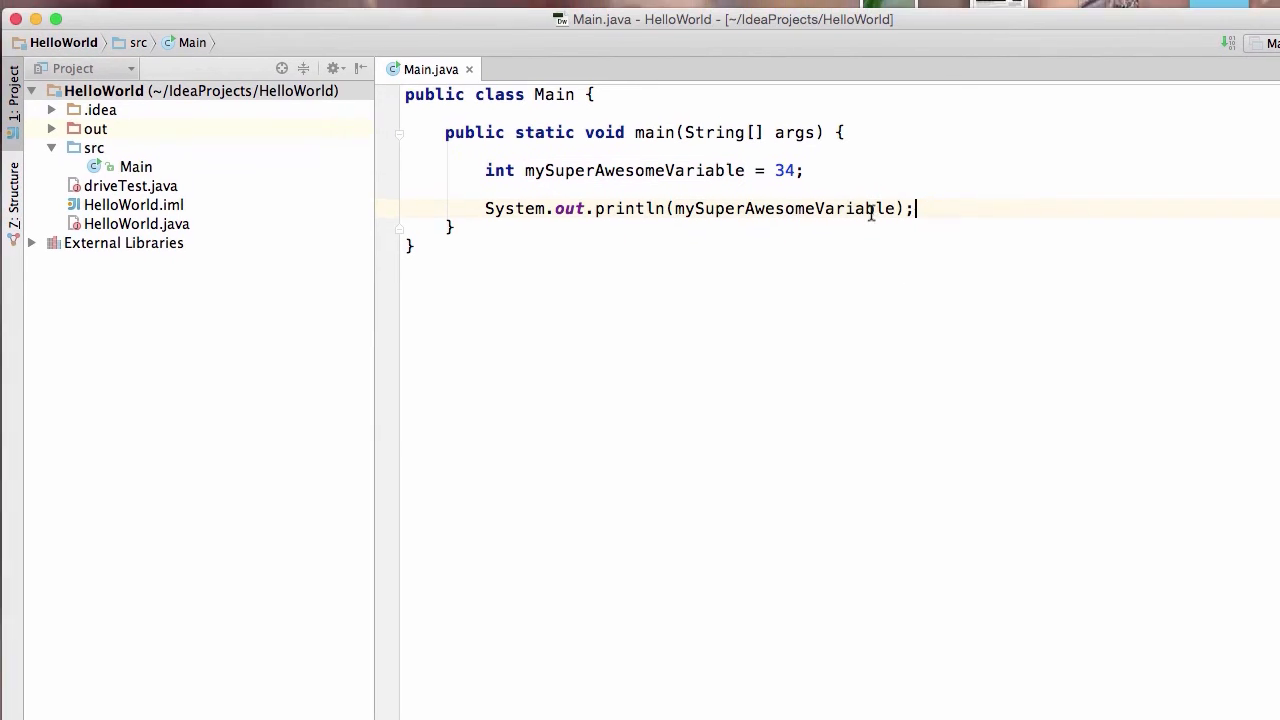
Run 'Main' from the Run menu to print 34
left_click(216, 10)
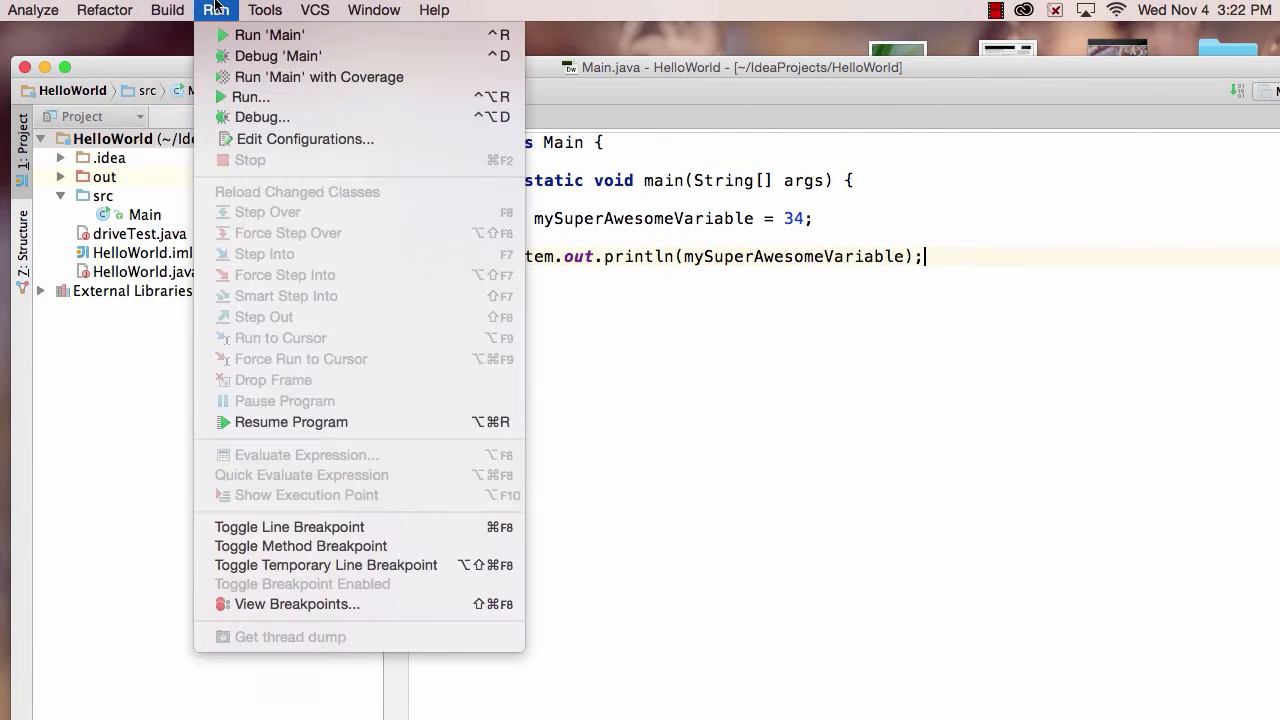
left_click(738, 398)
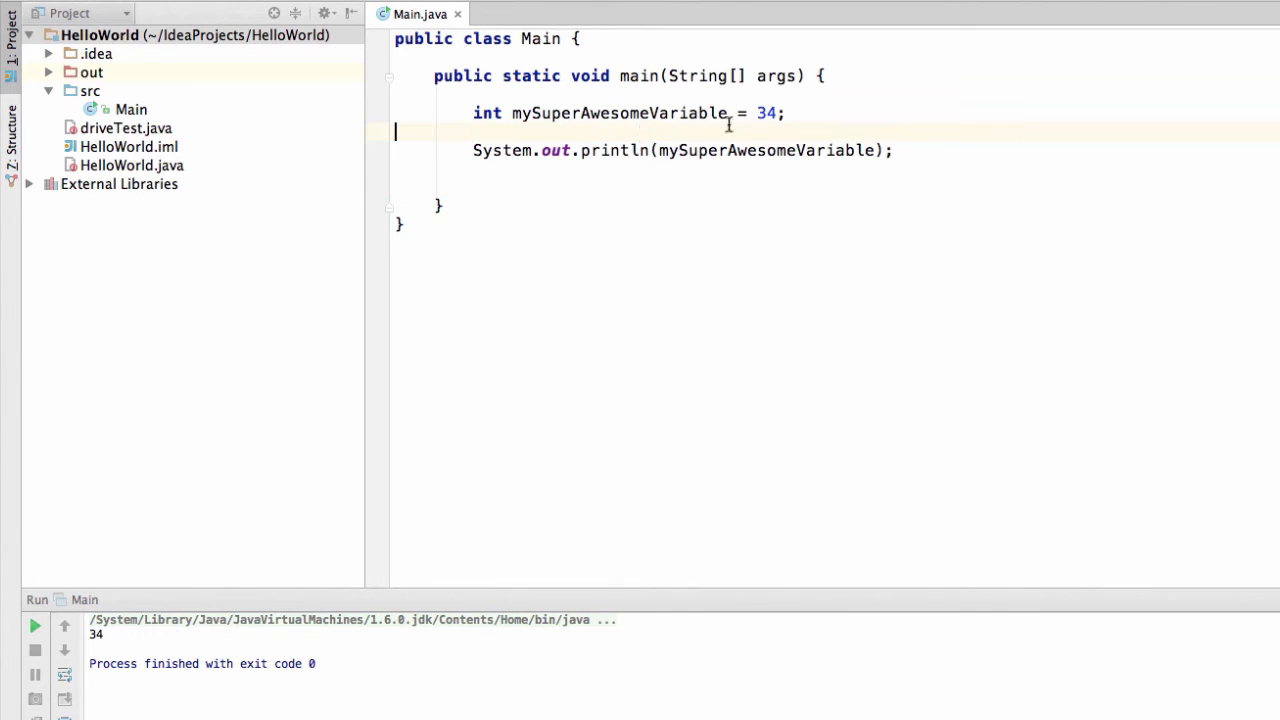
Add mySuperAwesomeVariable = mySuperAwesomeVariable +1; on a new line below the declaration
key("enter")
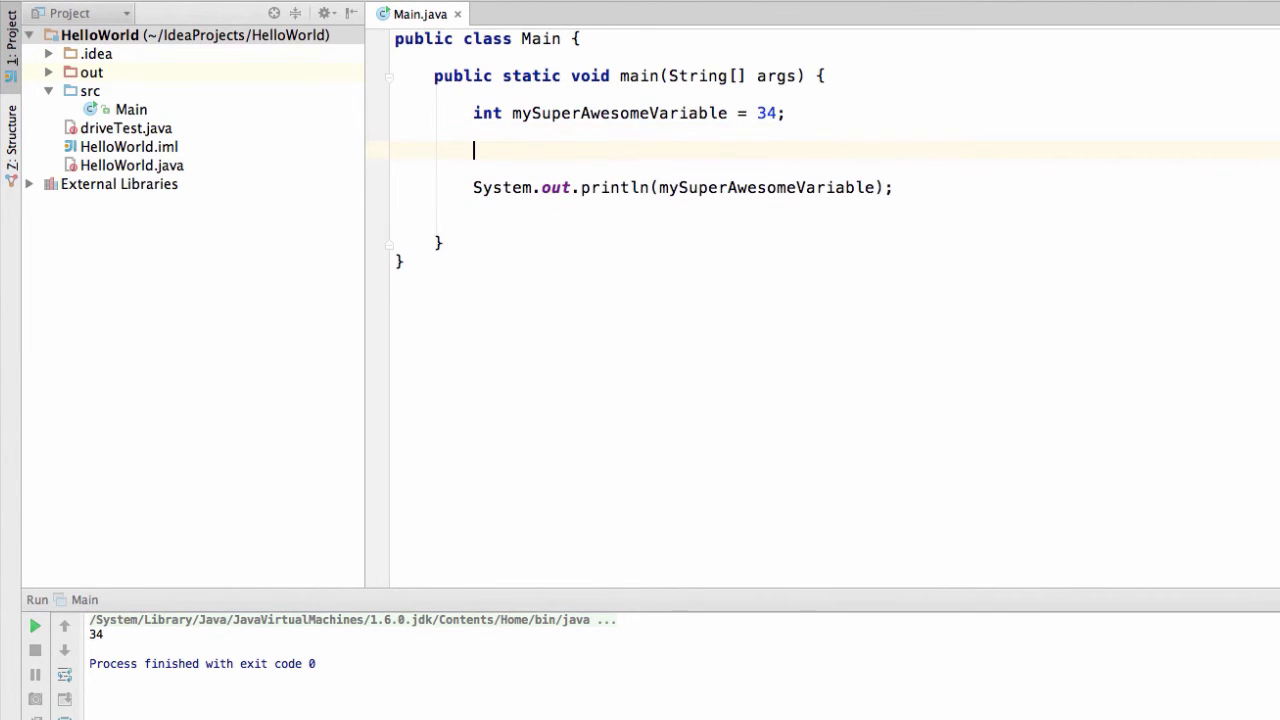
type("mySuperAwesomeVariable =")
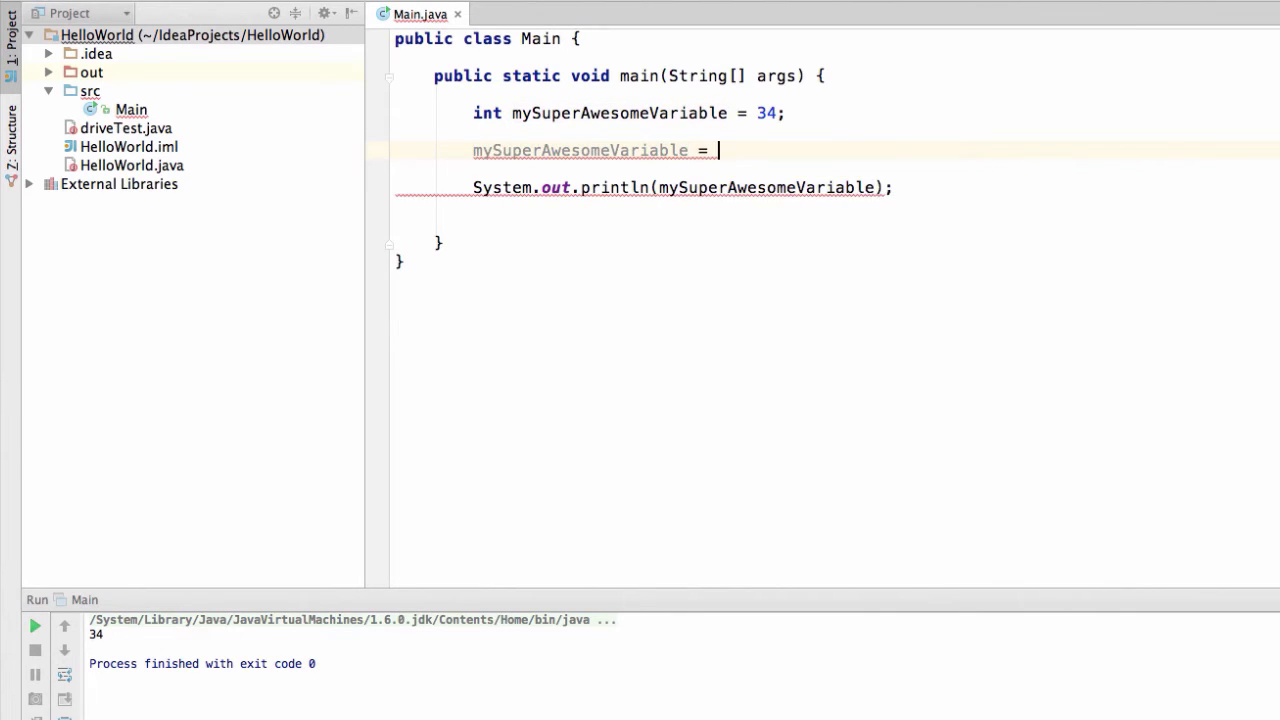
type("mySuperAwesomeVariable")
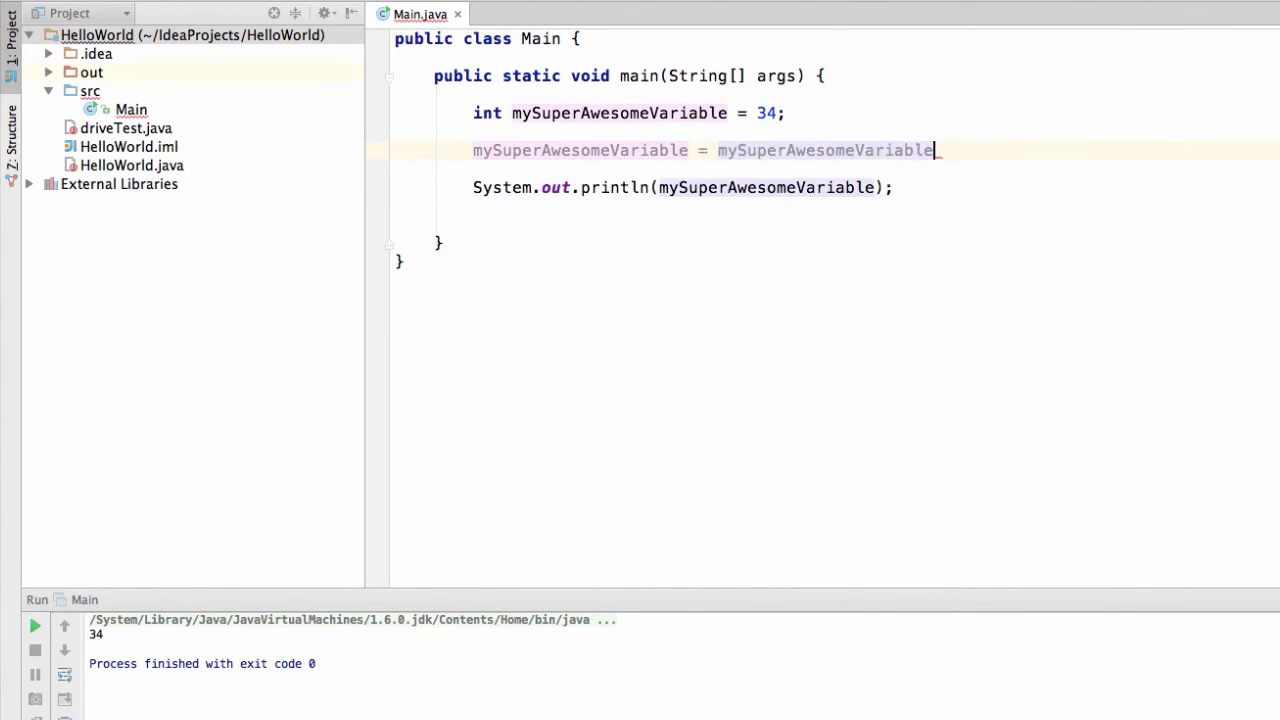
type("+1;")
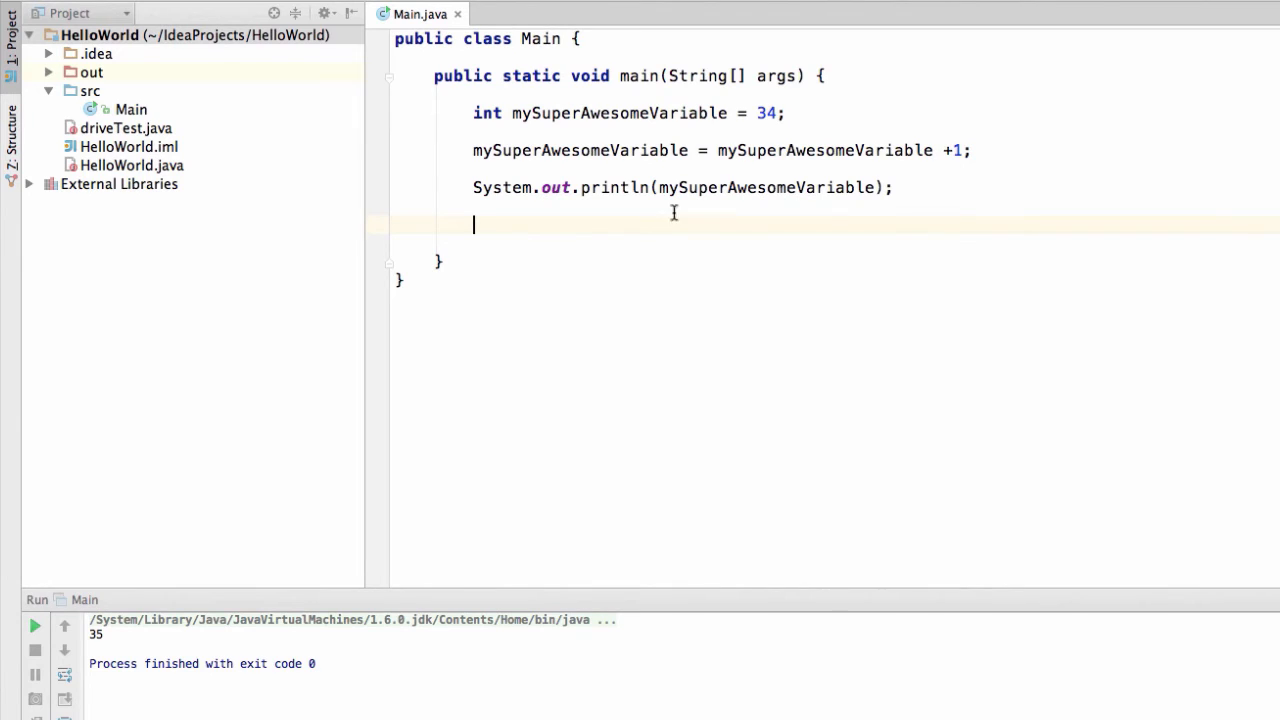
mouse_move(629, 243)
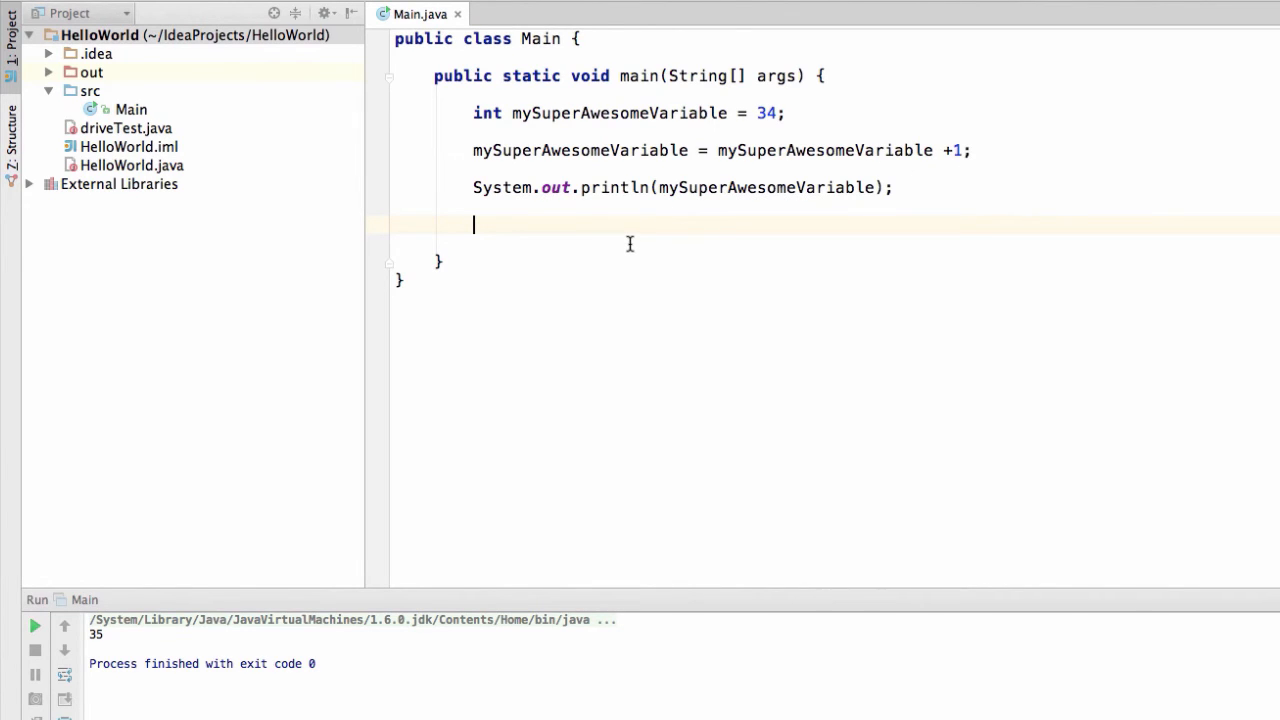
mouse_move(738, 203)
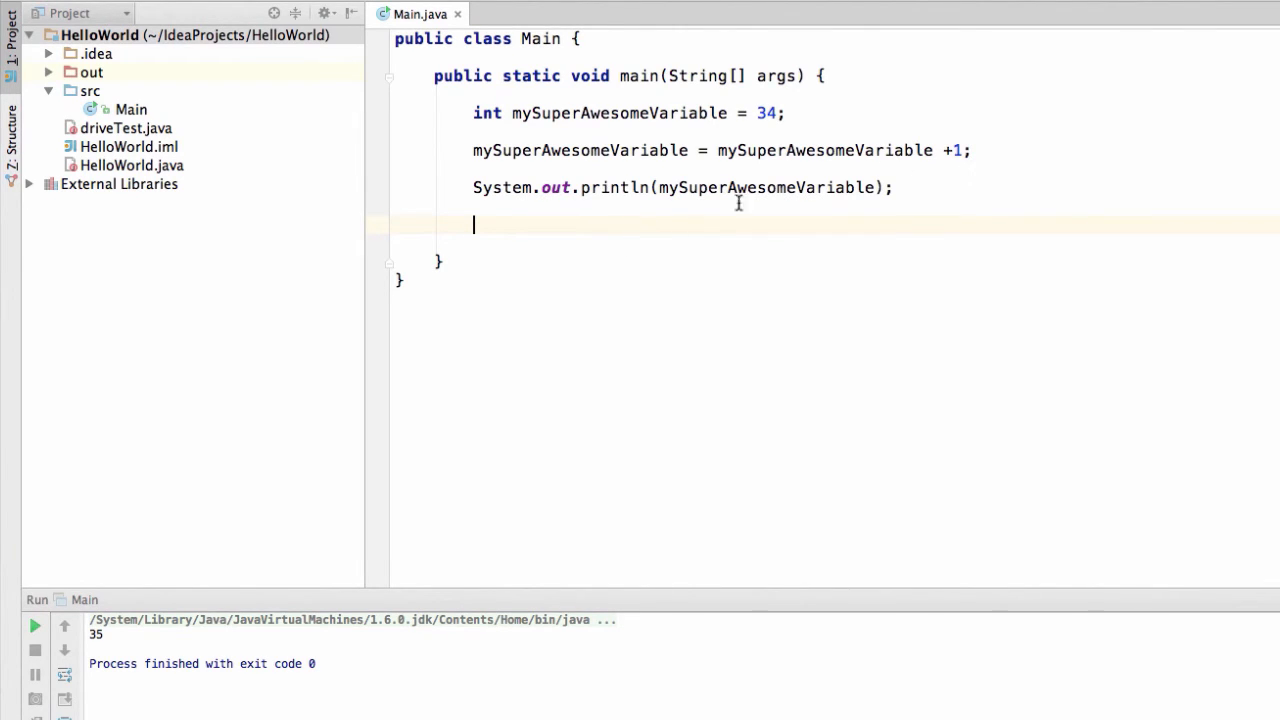
Write mySuperAwesomeVariable = "tacos"; below the println
type("m")
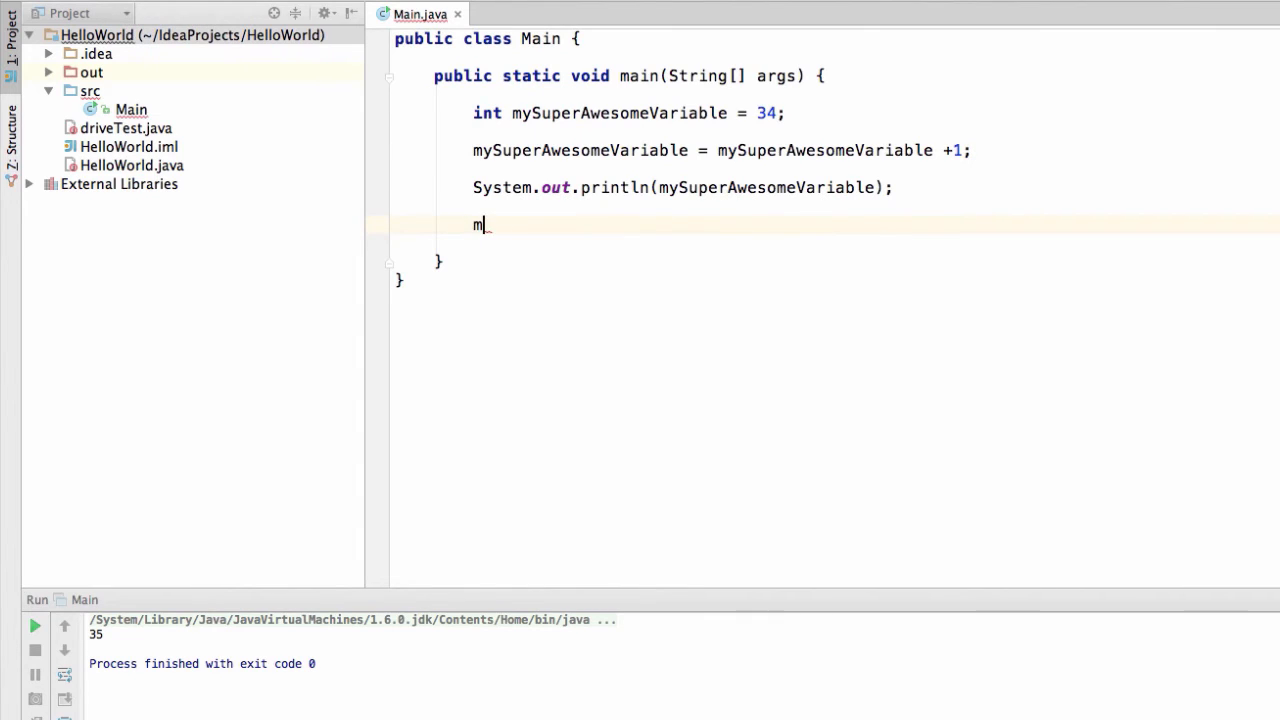
type("ysu")
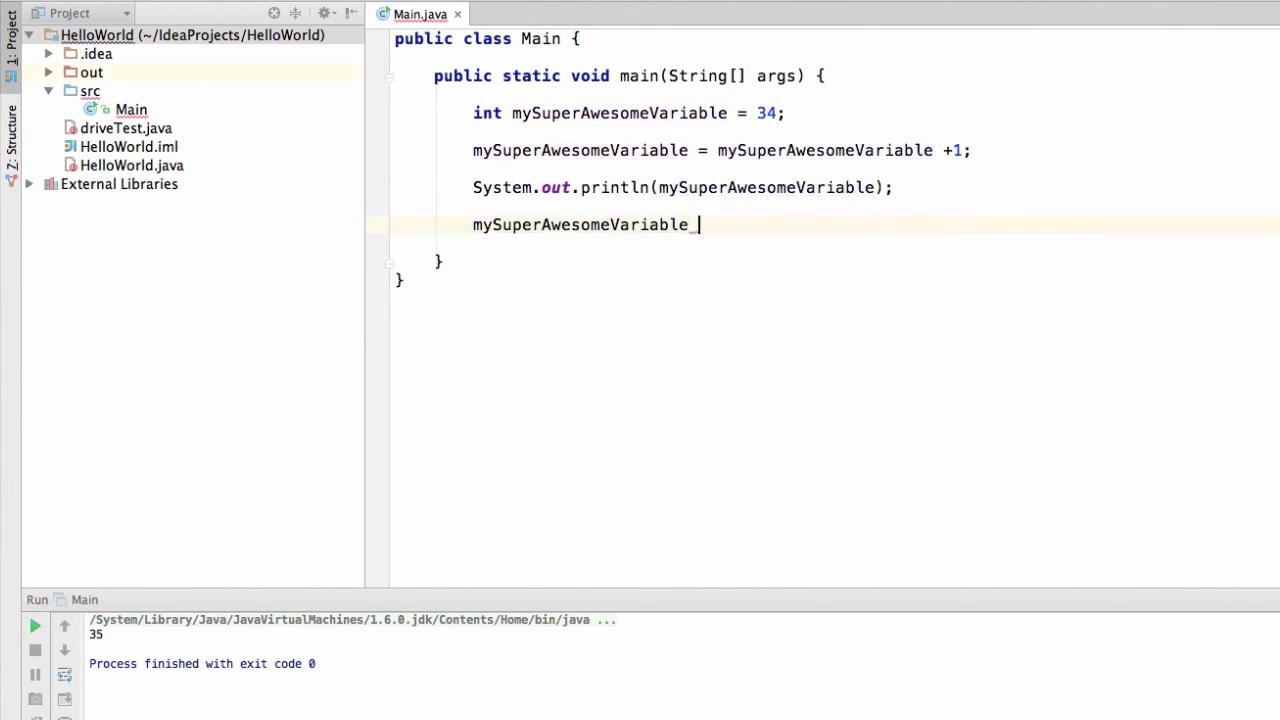
type("= \"tac\"")
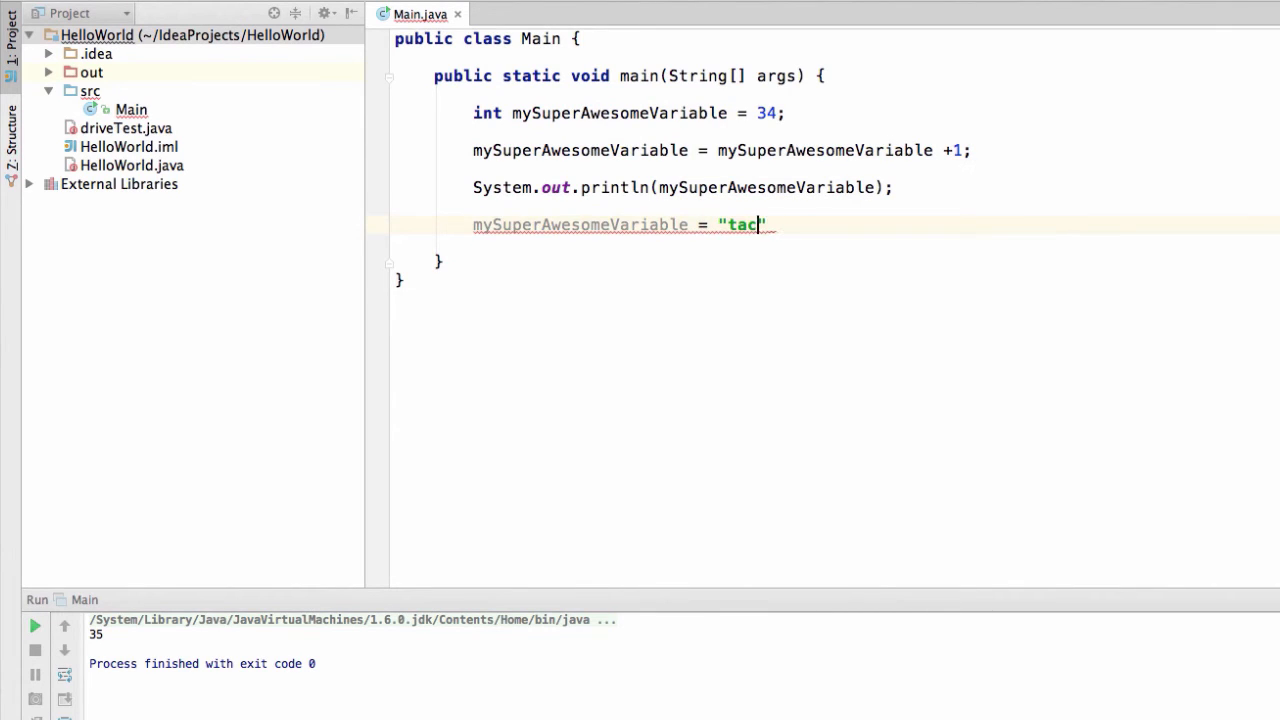
type("os")
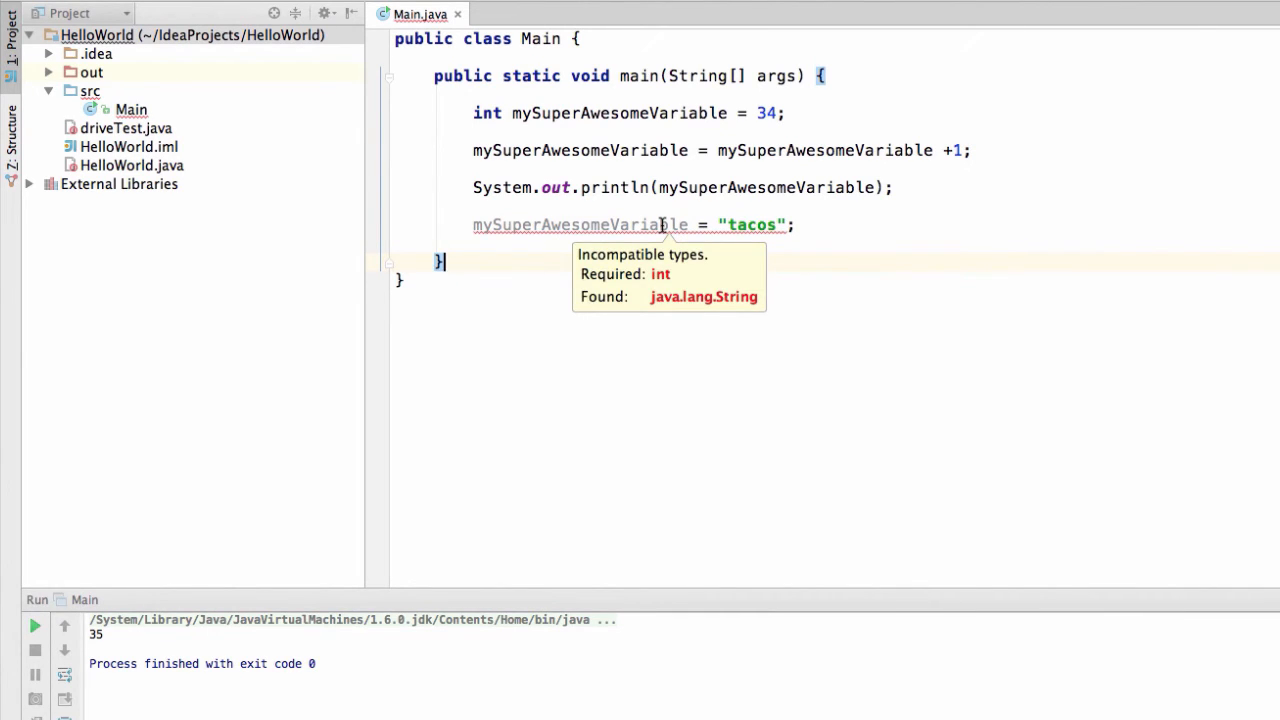
mouse_move(490, 112)
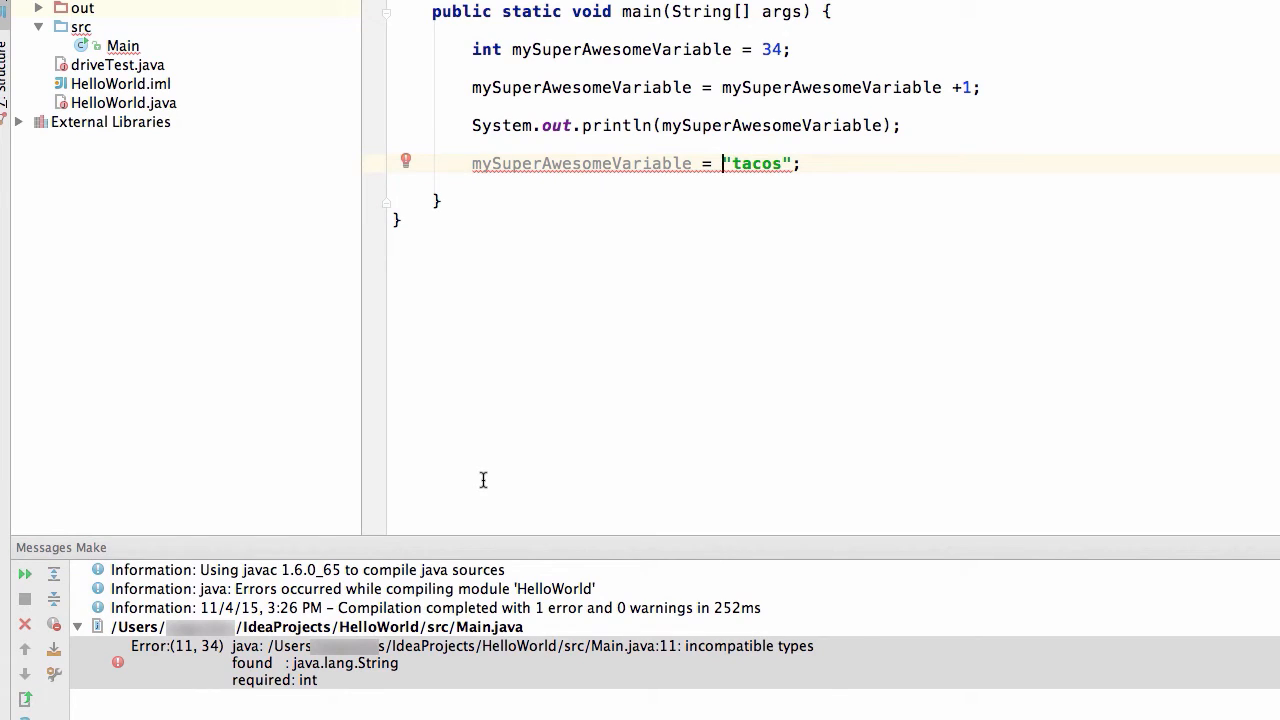
mouse_move(725, 163)
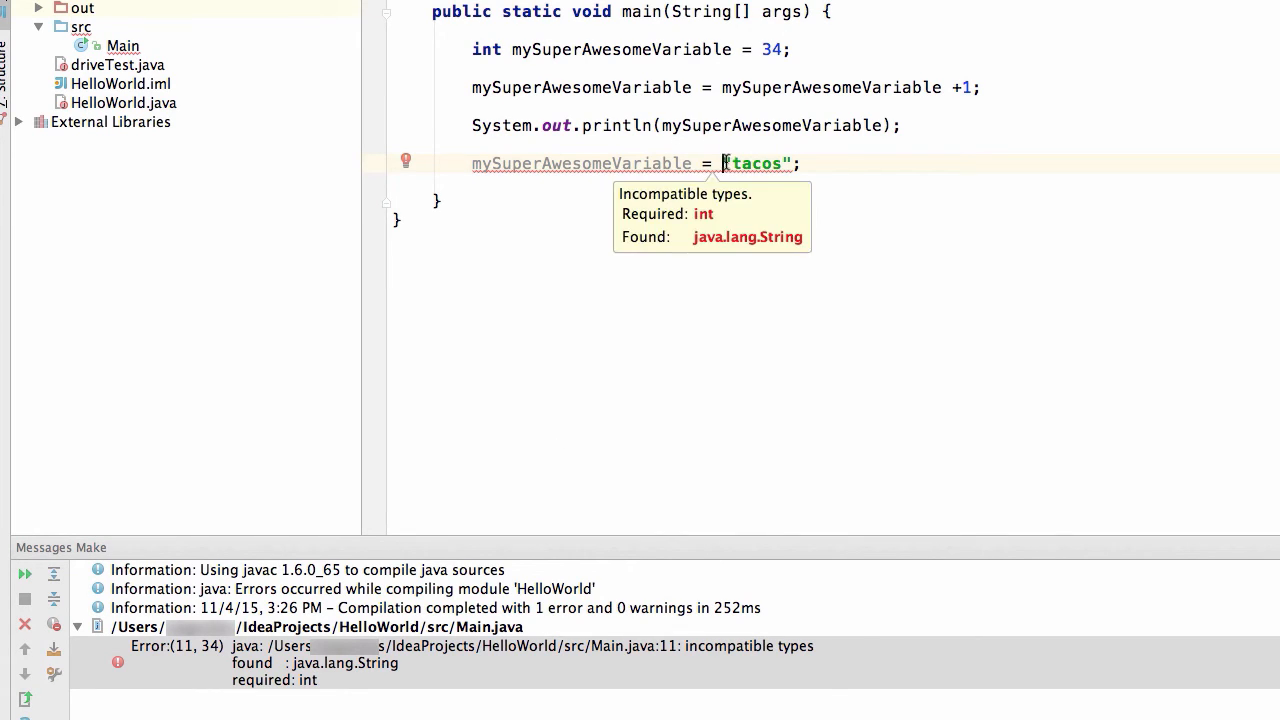
mouse_move(783, 58)
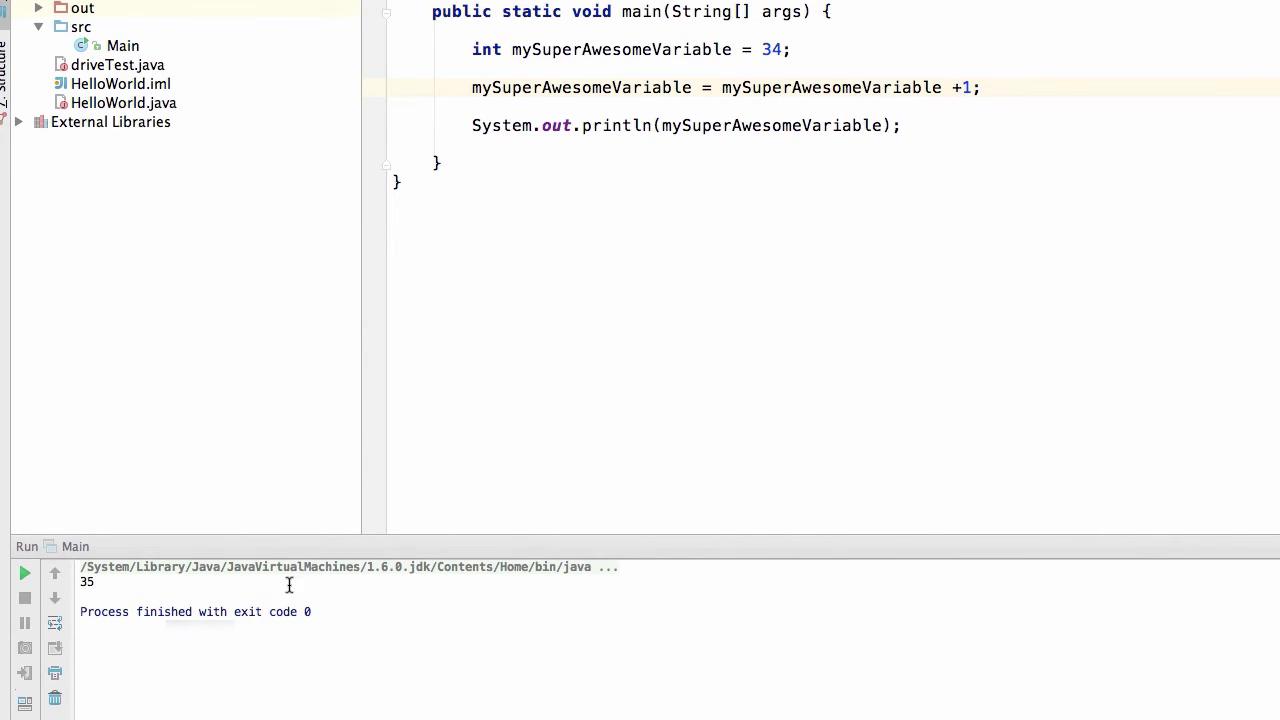
mouse_move(782, 338)
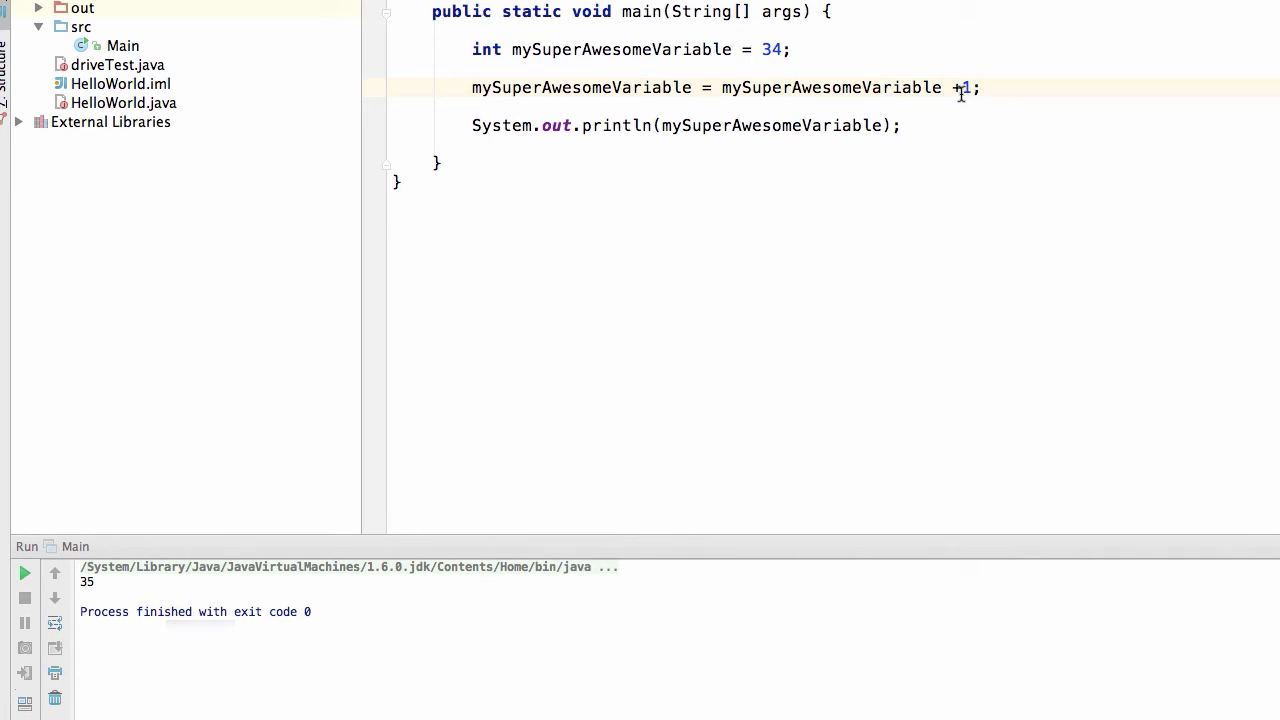
Change the increment from +1 to +1.5
type(".5")
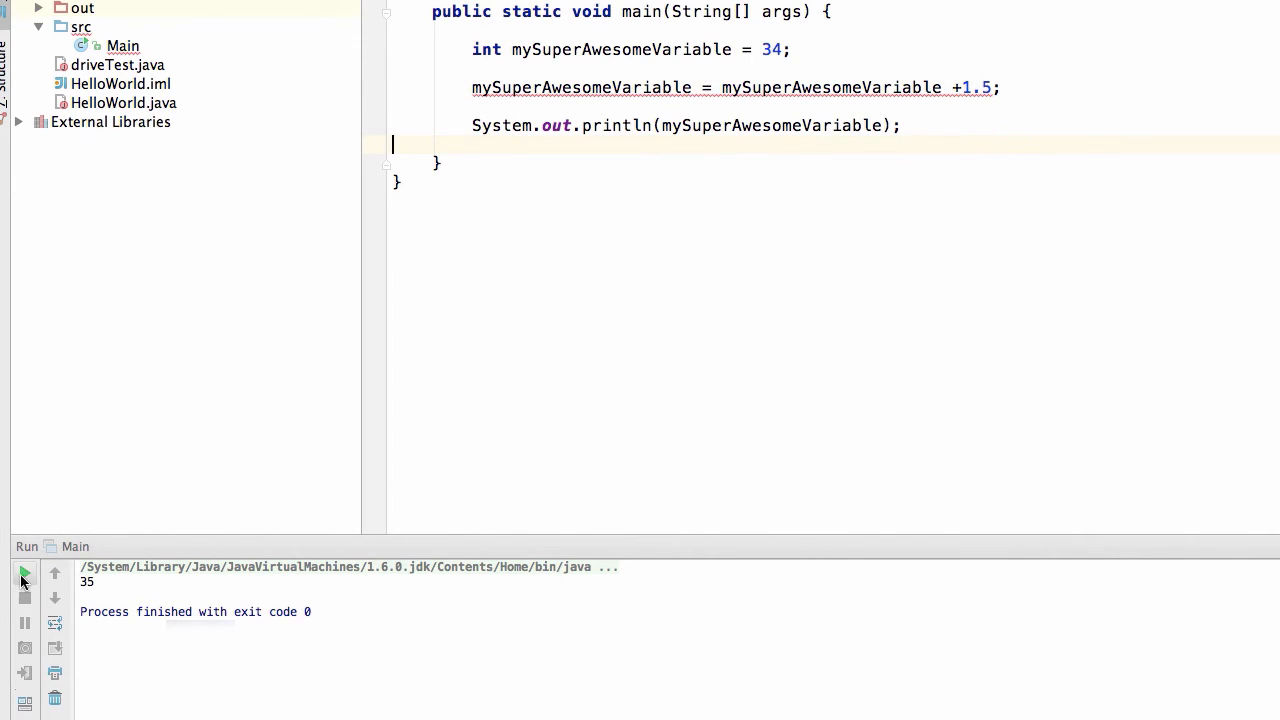
Rerun the program to show the possible loss of precision error
left_click(23, 573)
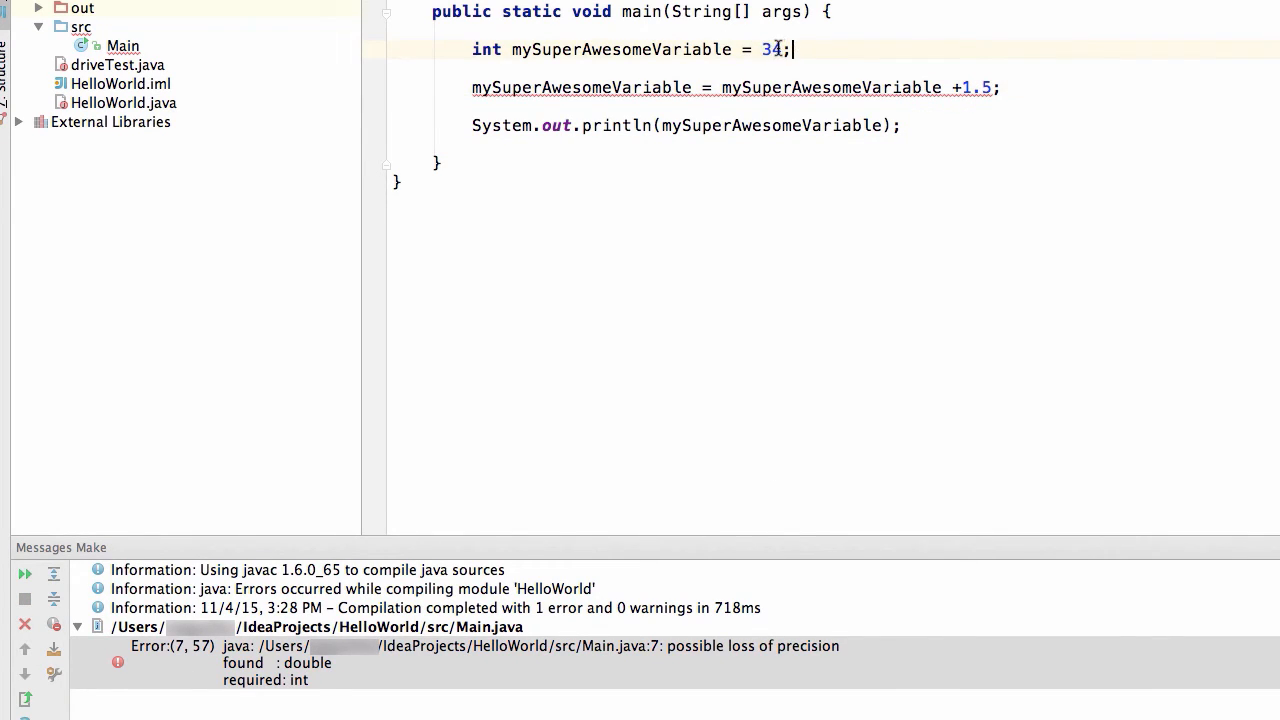
mouse_move(842, 140)
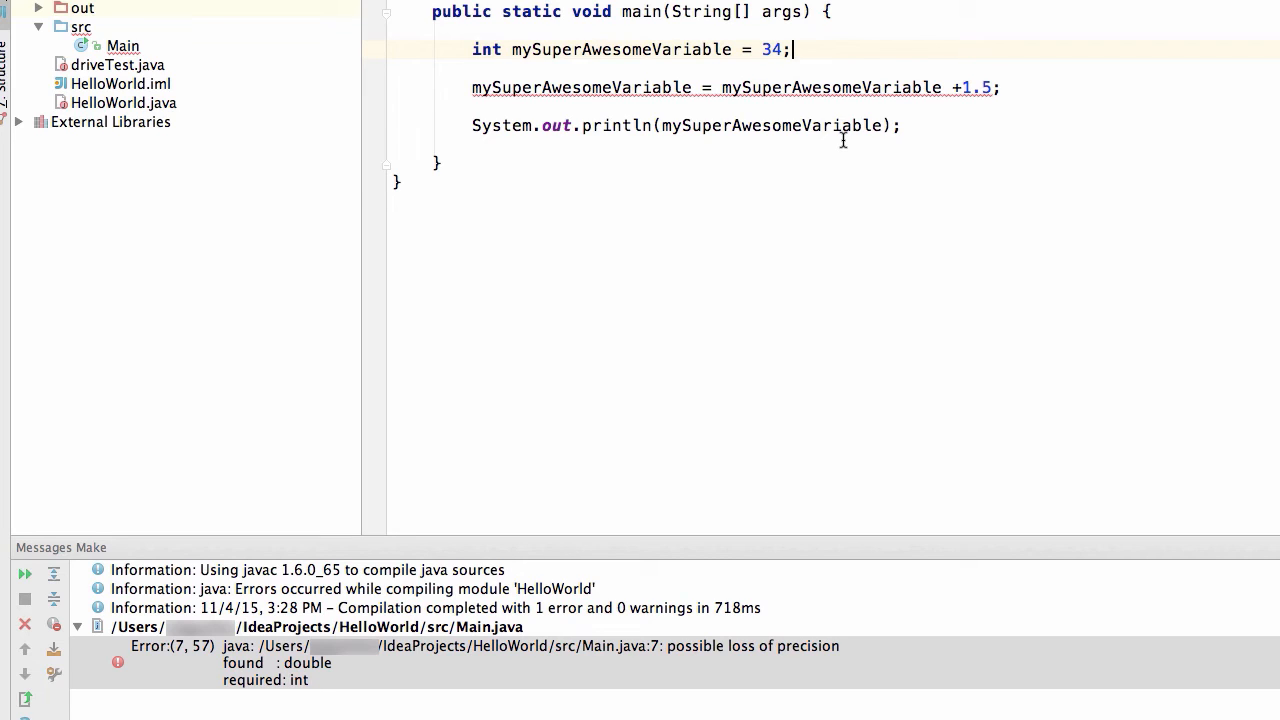
double_click(975, 87)
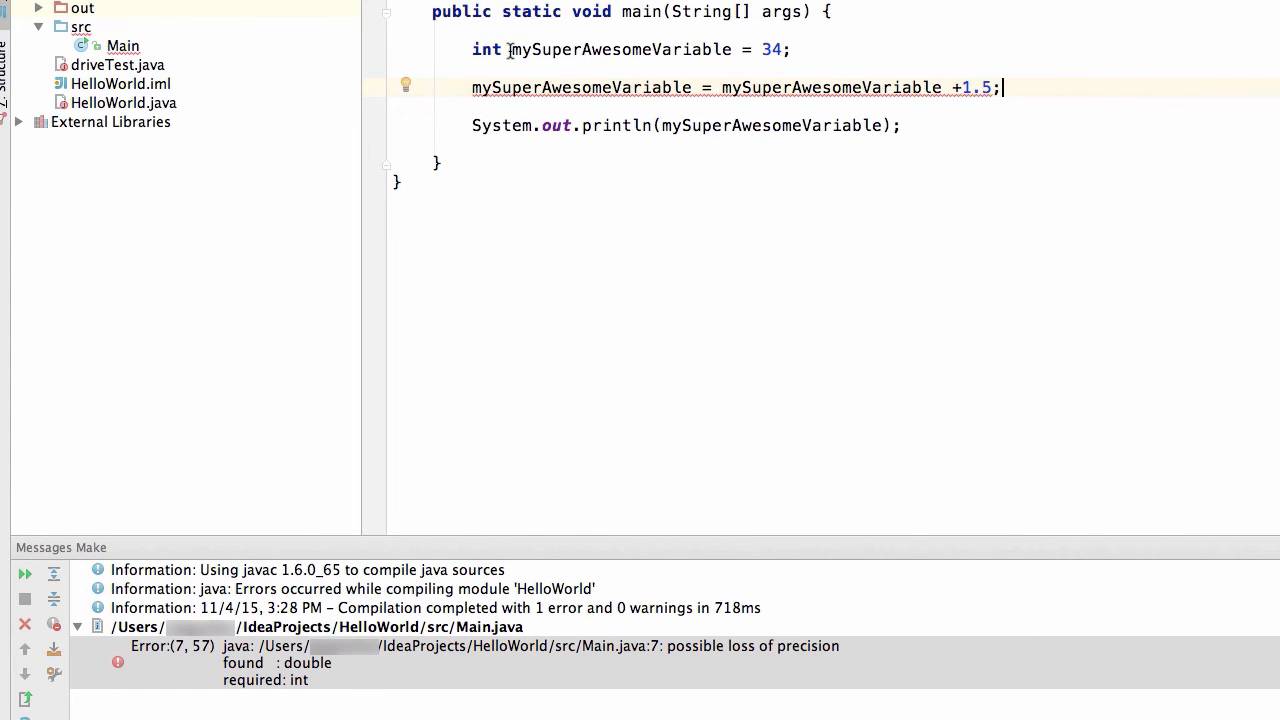
mouse_move(975, 207)
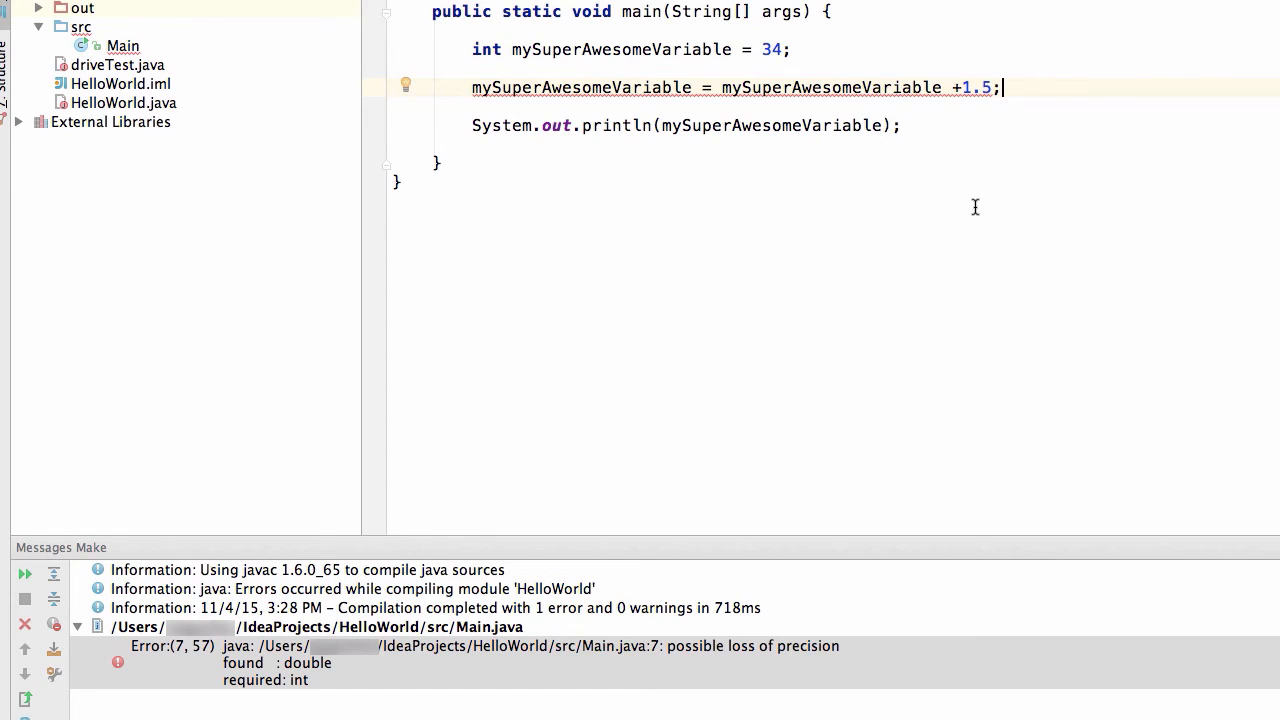
mouse_move(1030, 119)
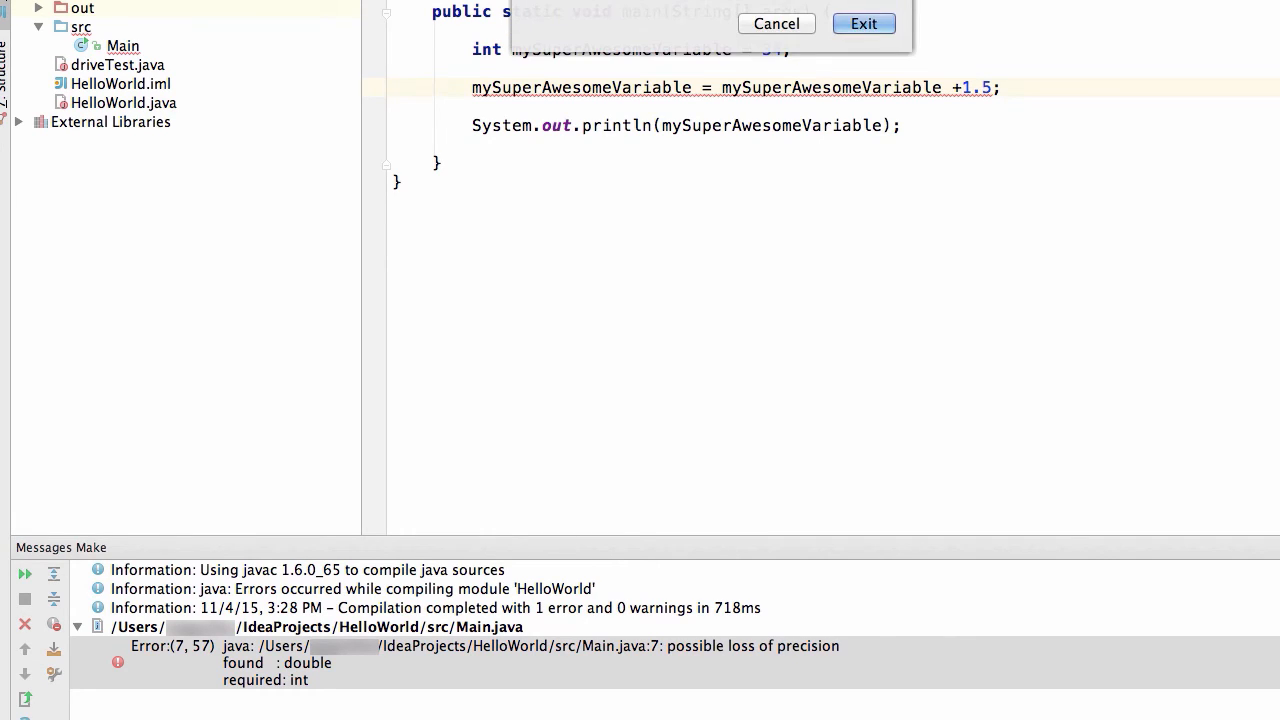
Quit IntelliJ IDEA and open Terminal from Launchpad
left_click(863, 23)
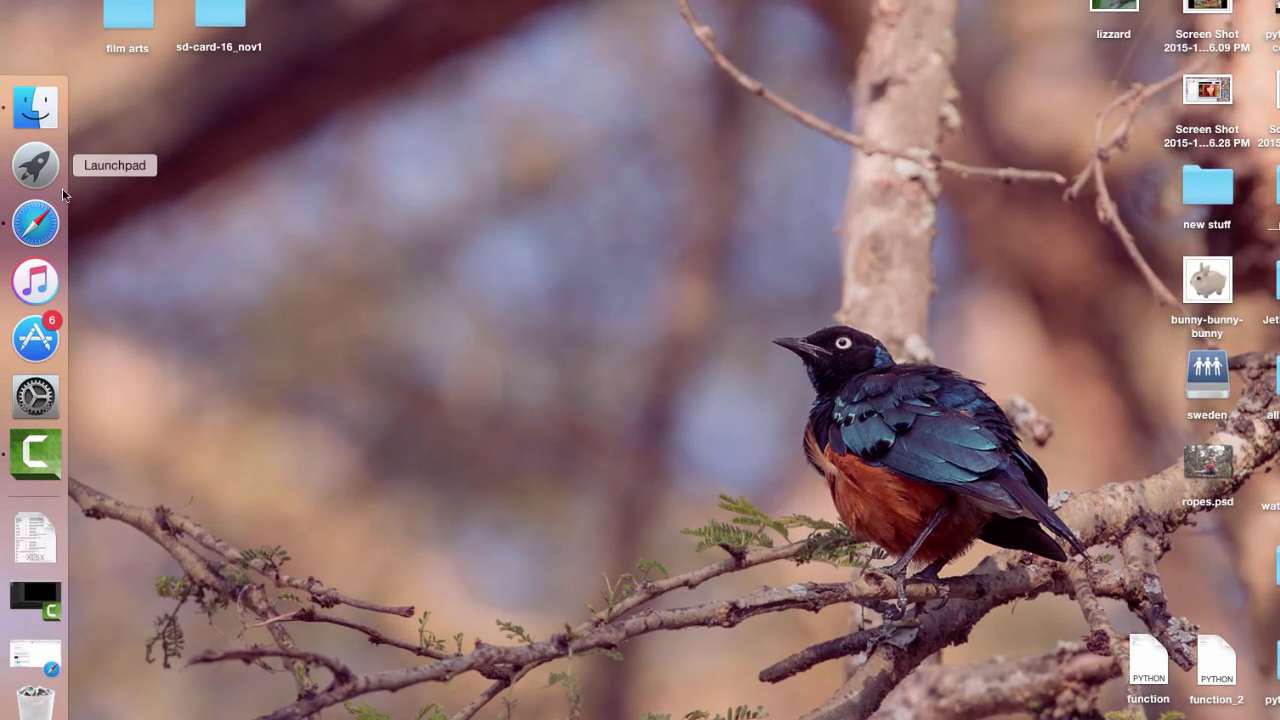
left_click(35, 165)
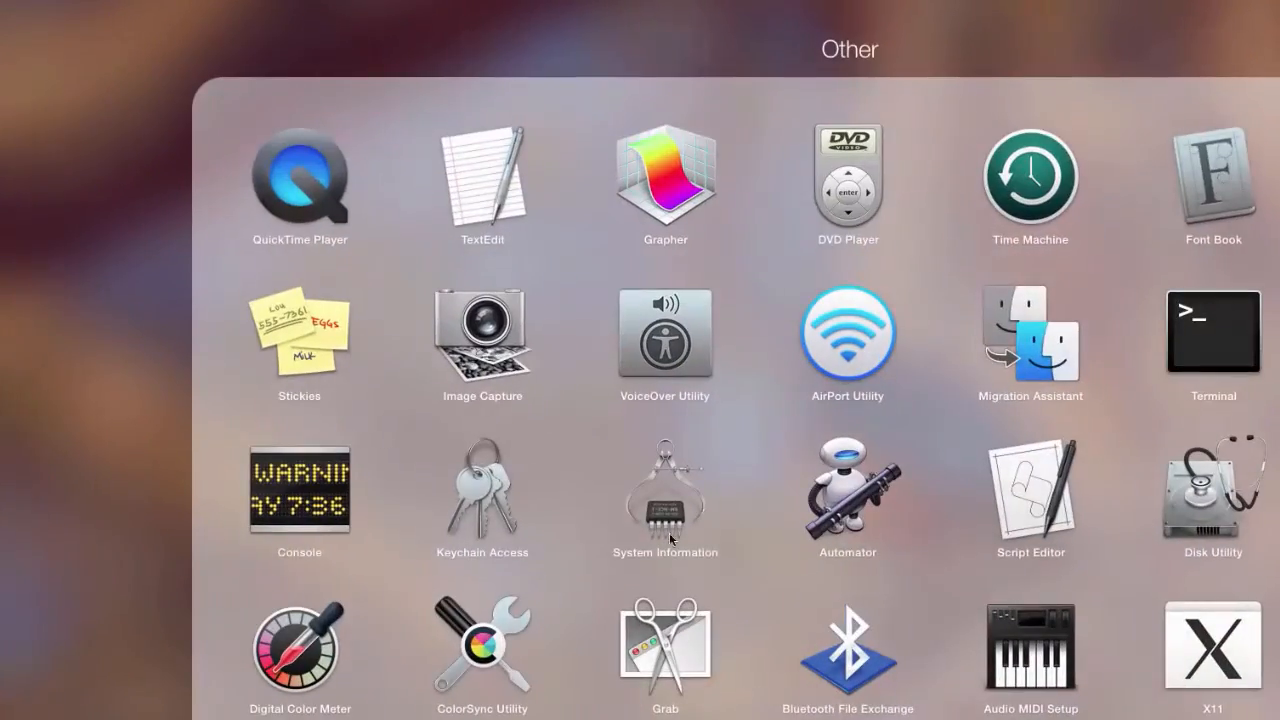
left_click(1212, 333)
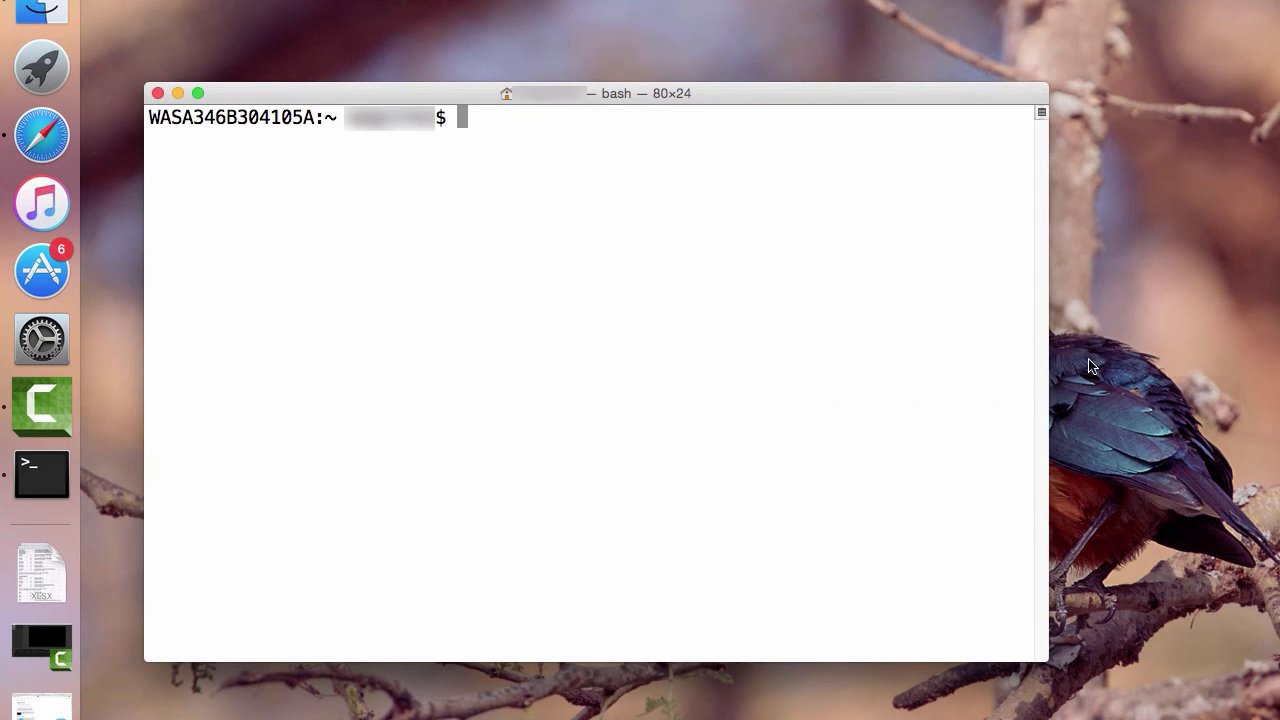
Start Python and set myAwesomeVar = 34
type("python")
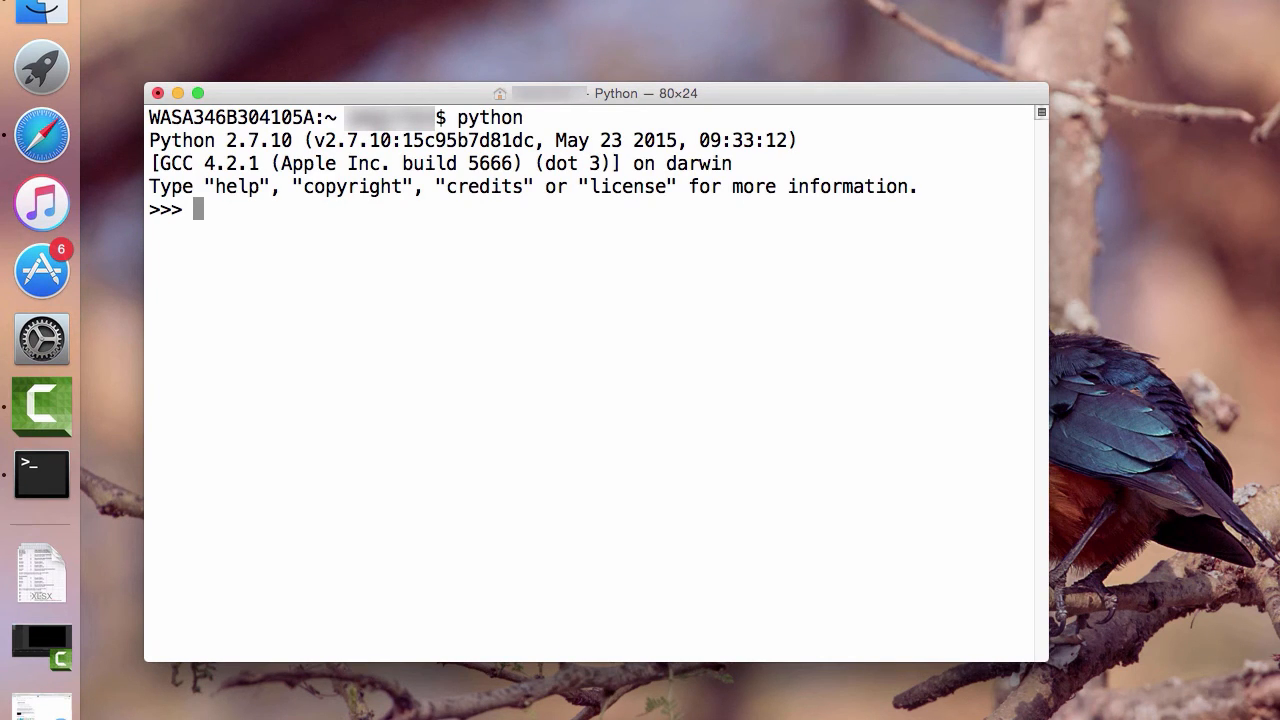
type("myAwe")
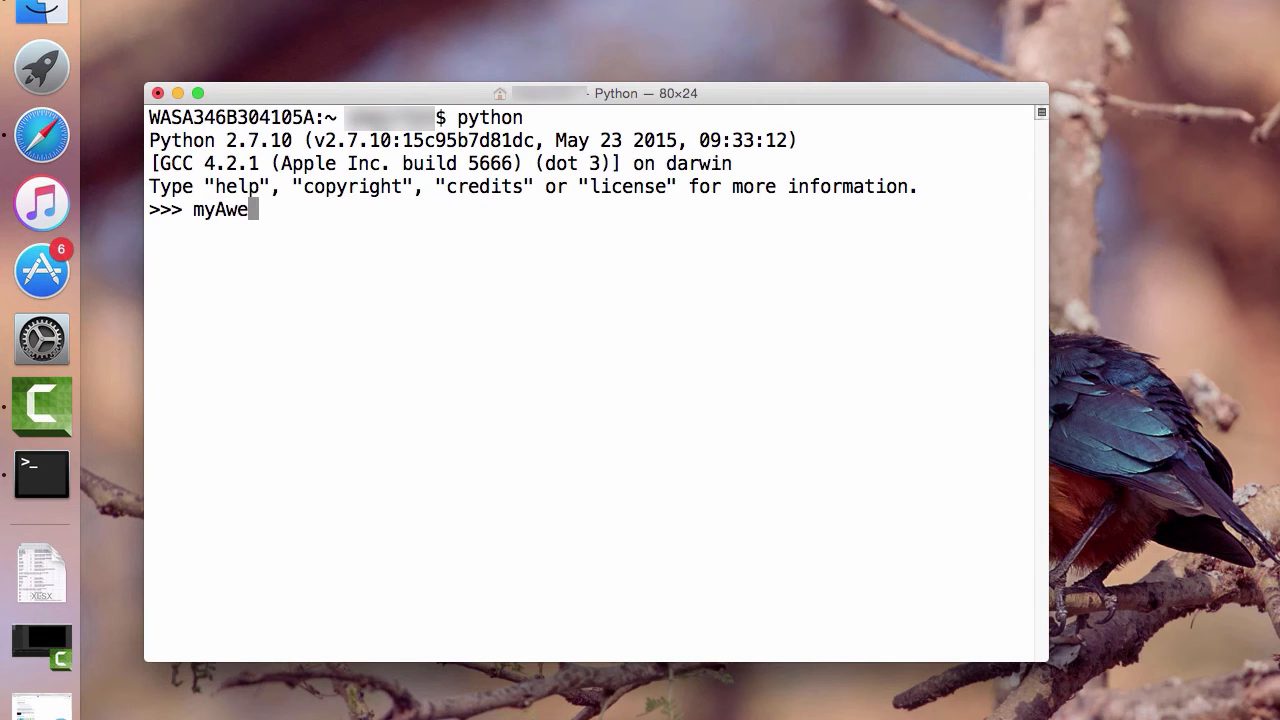
type("someVariab")
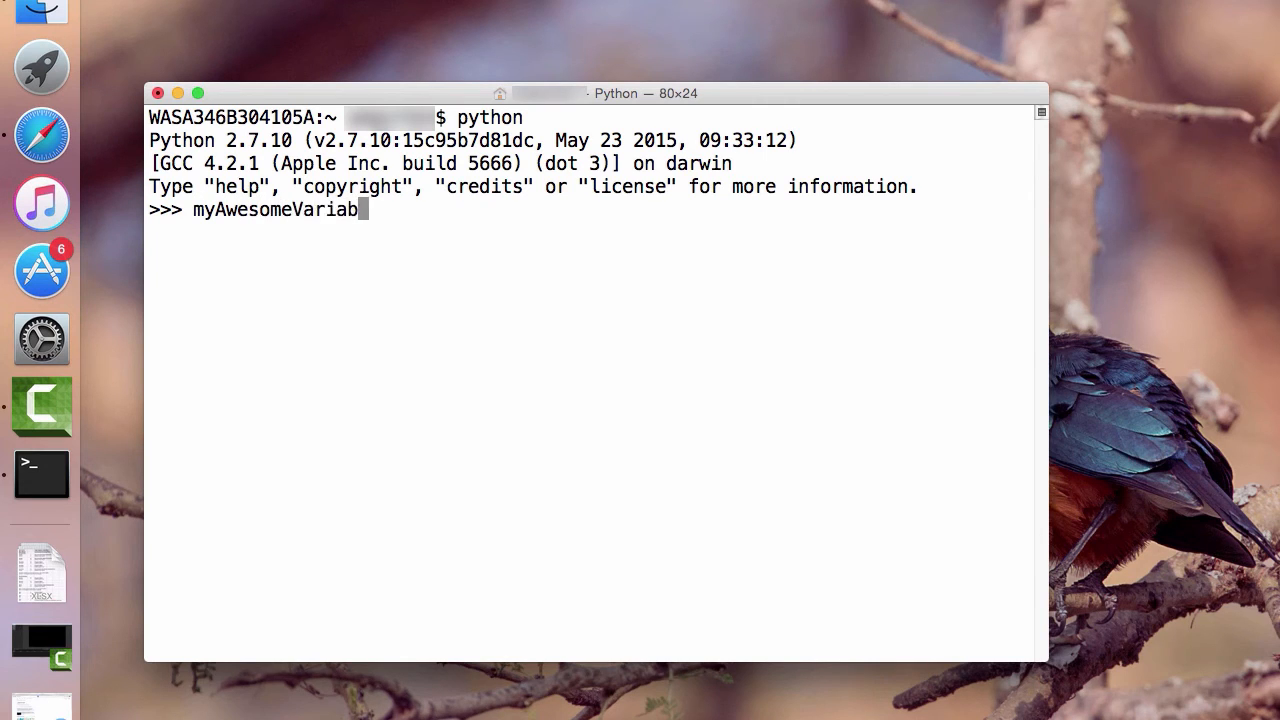
key("Backspace")
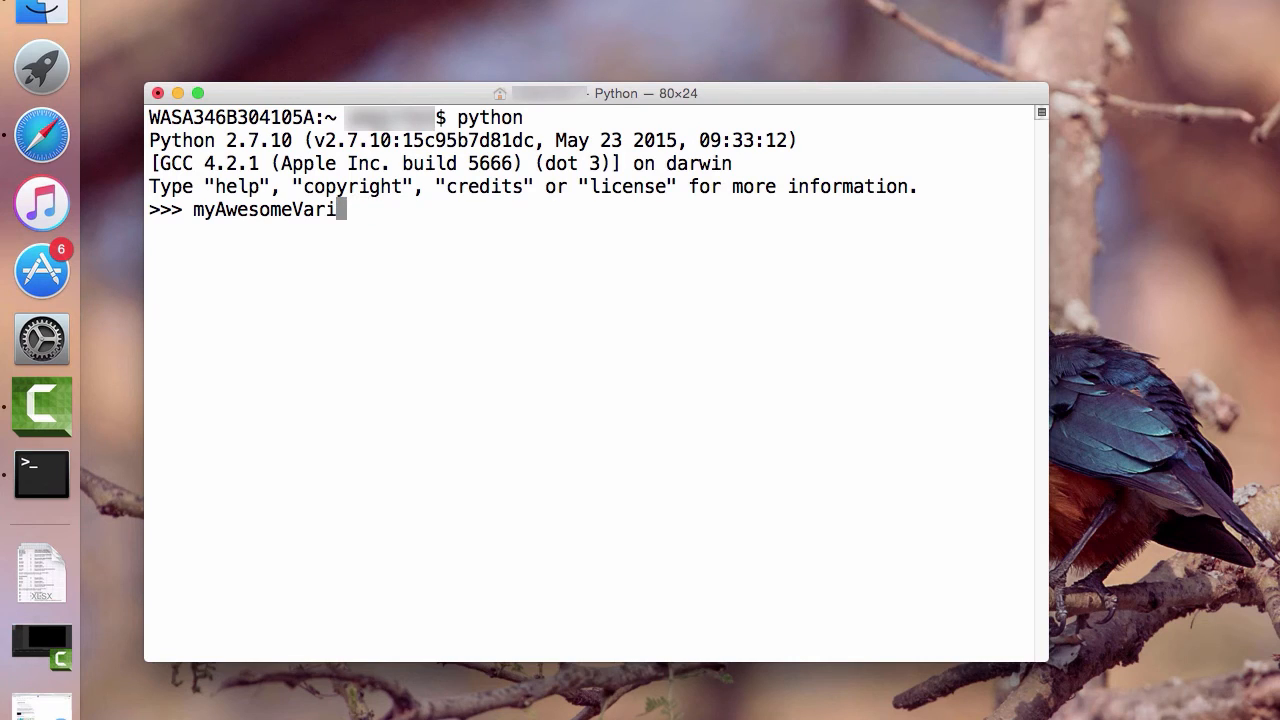
key("Backspace")
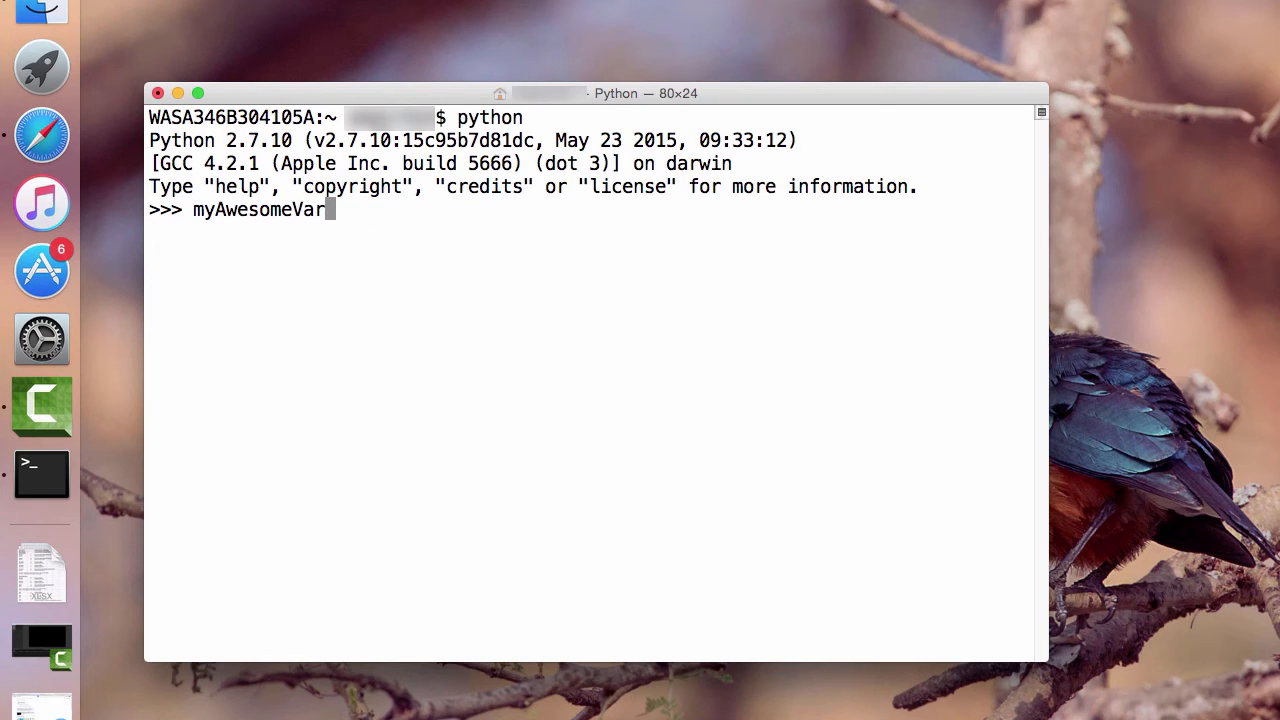
type("= 34")
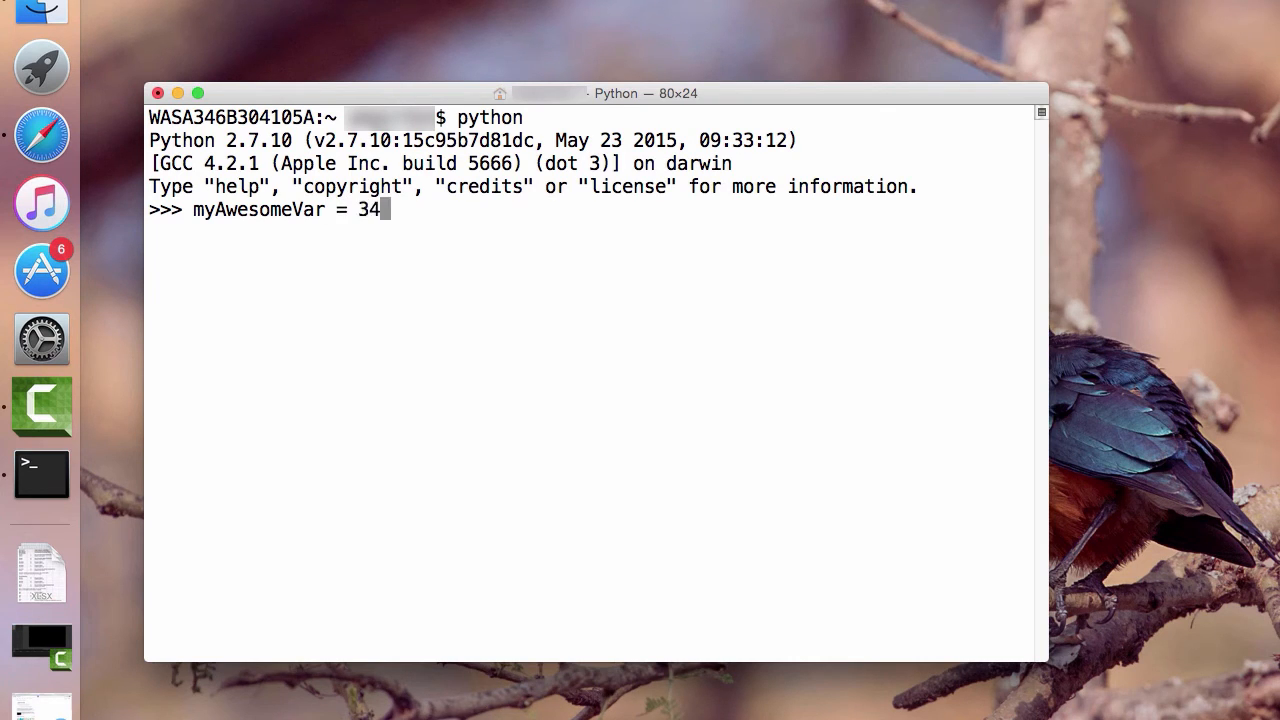
Print myAwesomeVar with print(myAwesomeVar)
type("print")
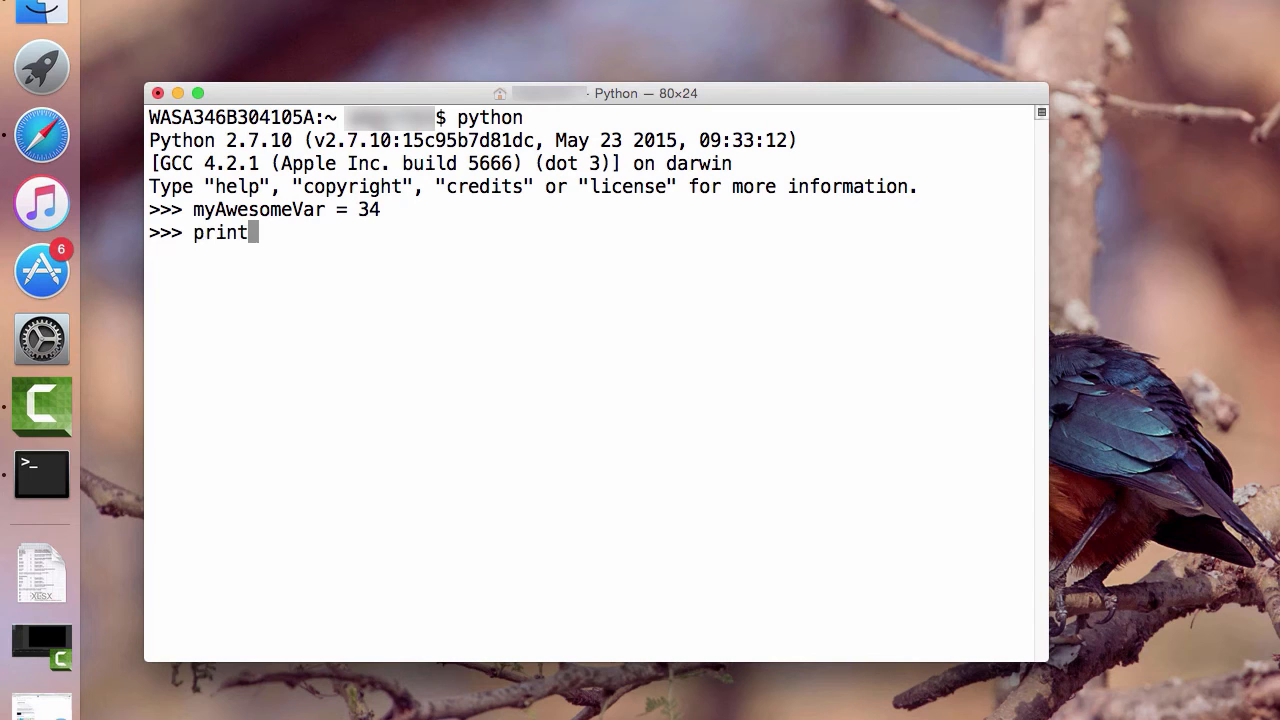
type("(m")
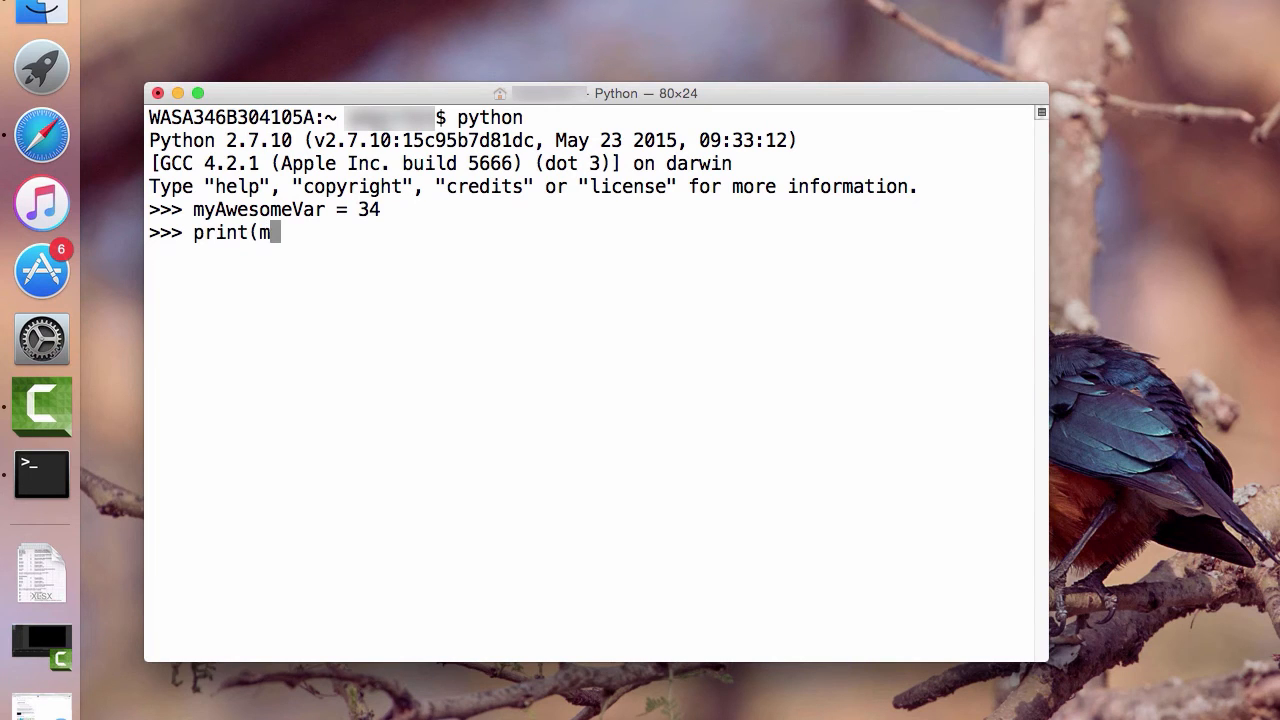
type("yAwesome")
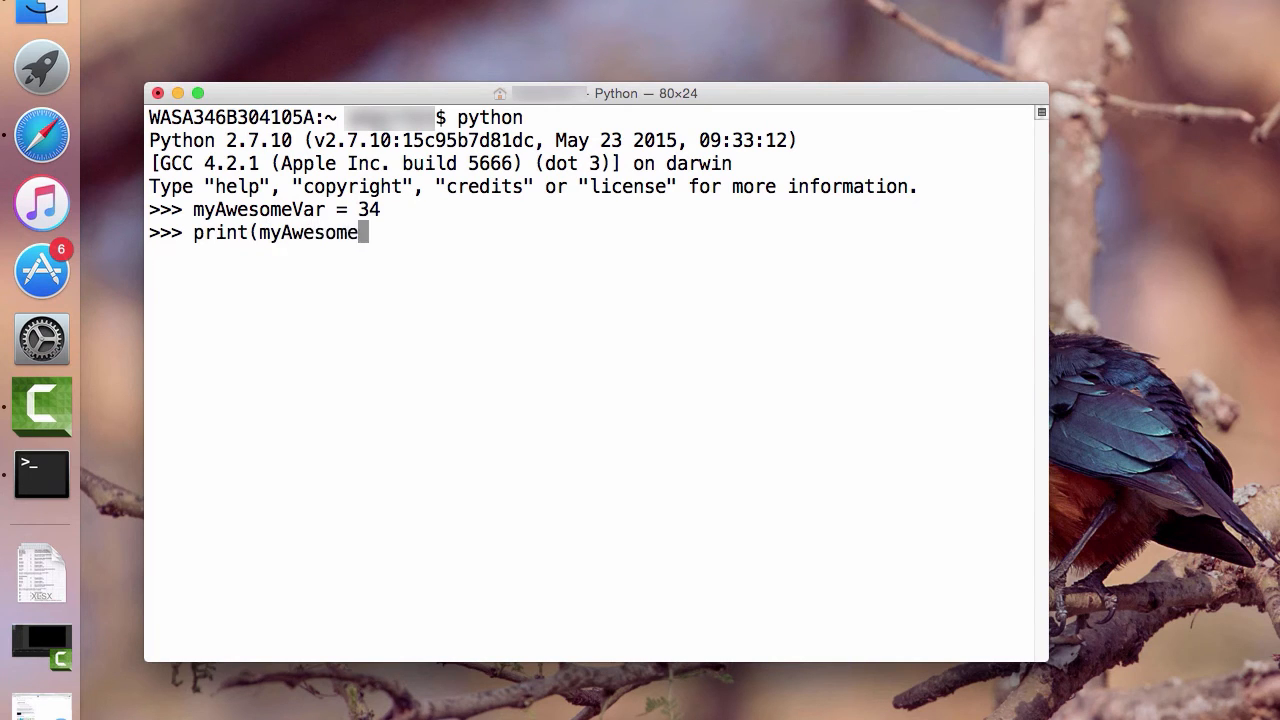
type("Var)")
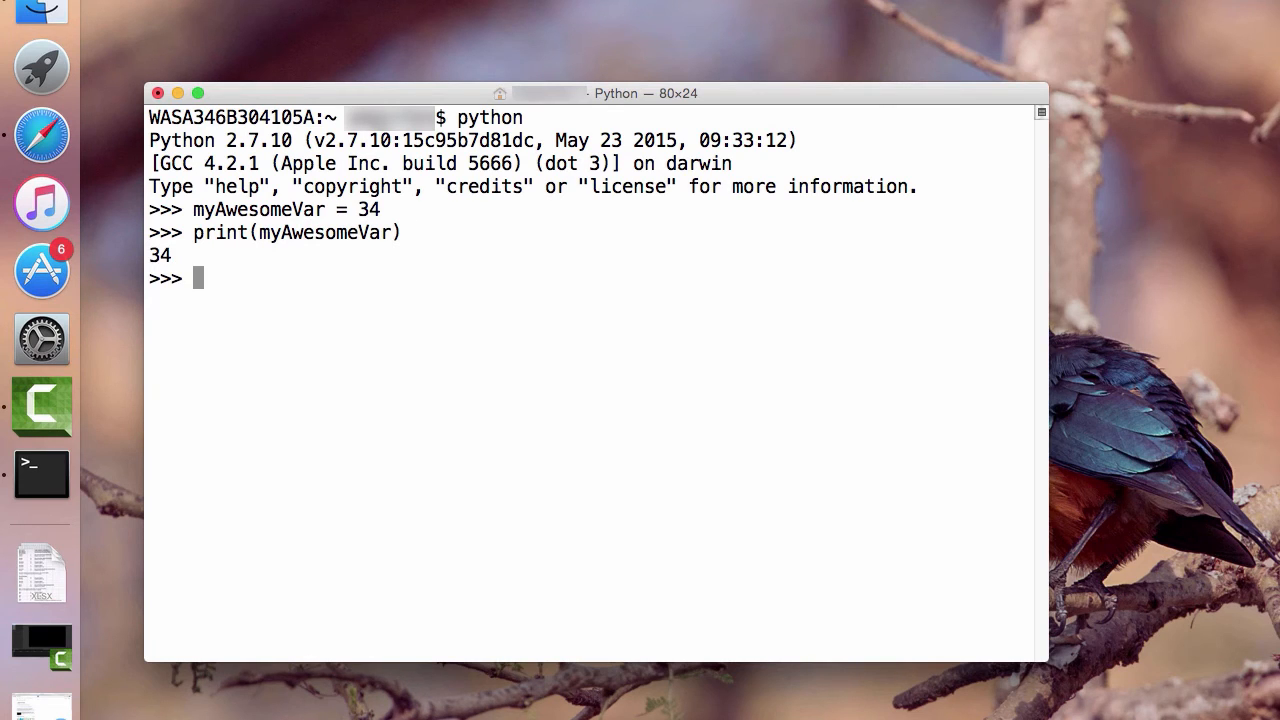
Enter myAwesomeVar = 34 again and begin typing the next myAwesomeVar line
type("m")
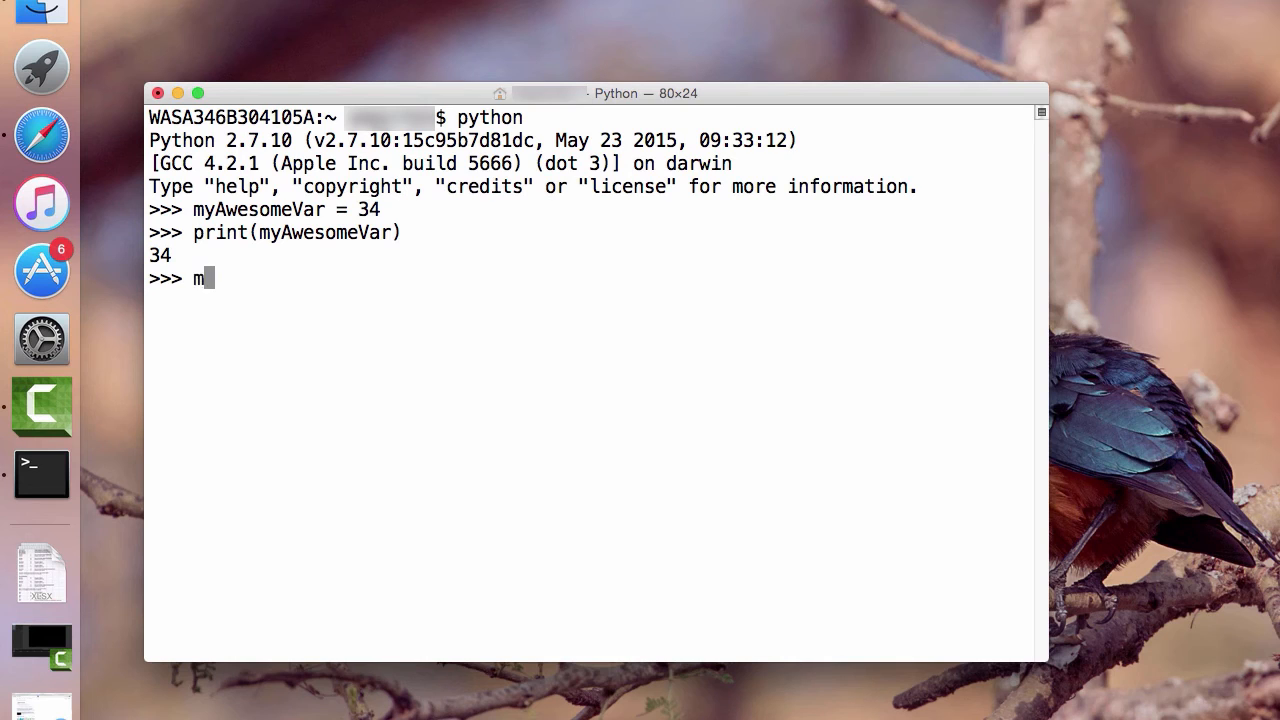
type("yAwesomeVar = 34")
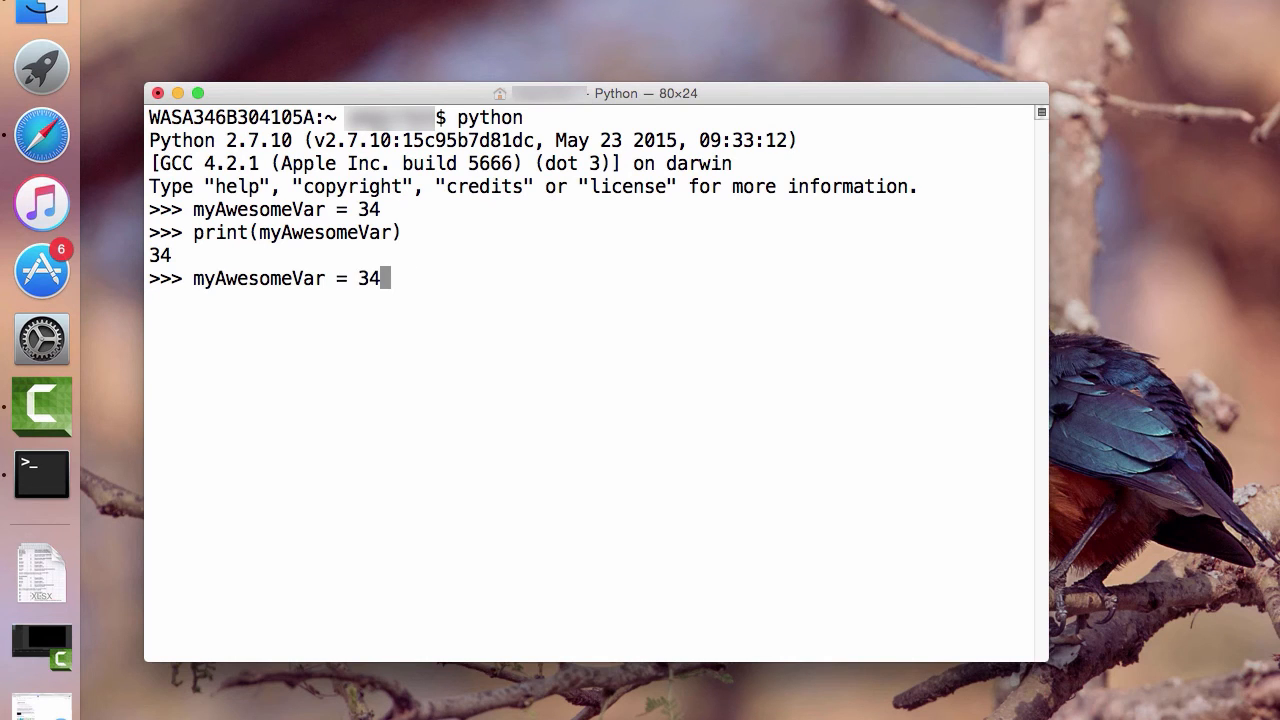
type("m")
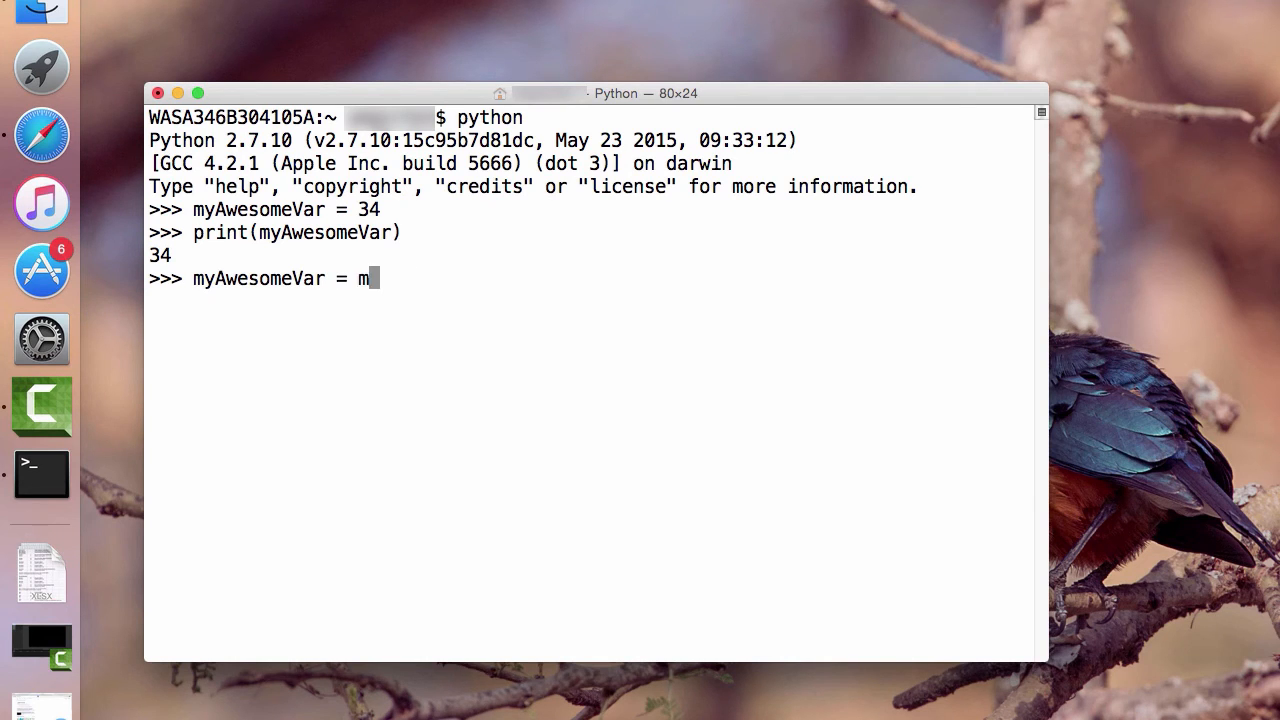
type("yAwesomeVar +1")
type("print(myAwesomeVar")
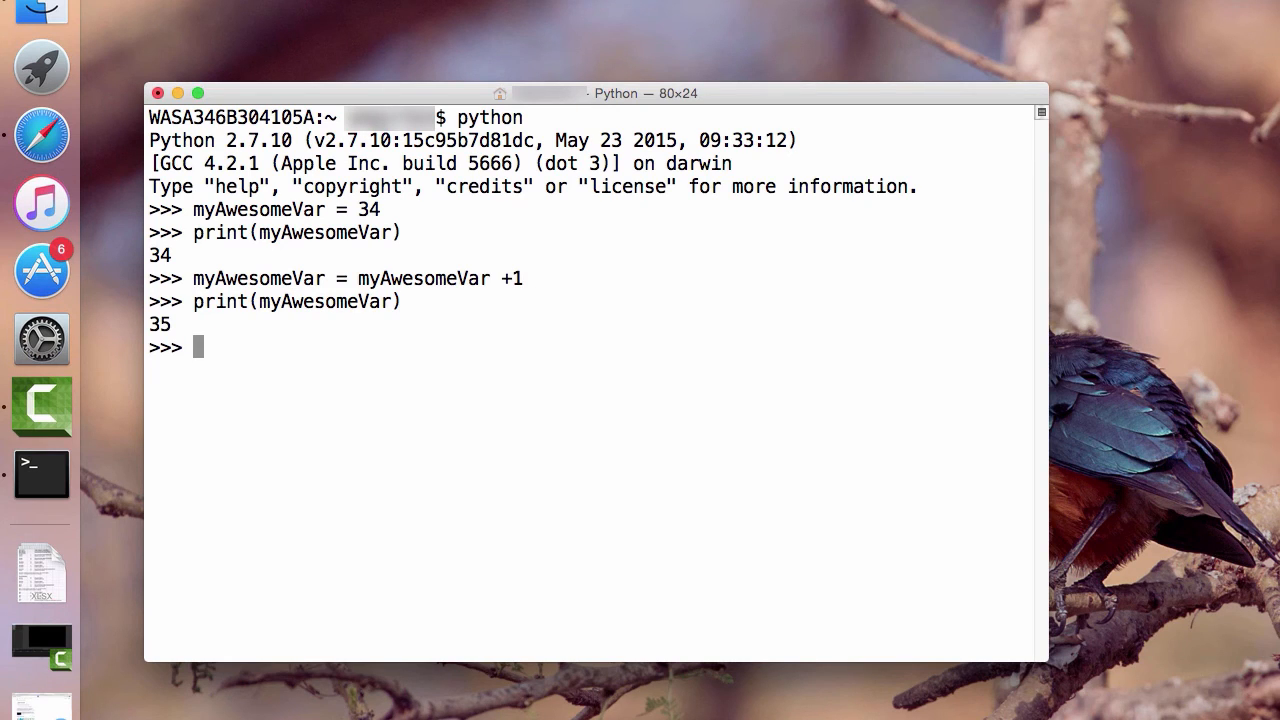
Reassign myAwesomeVar to 1.5 in Python and compare it against earlier values like 34
type("myAwesomeVar = myAwesomeVar +1")
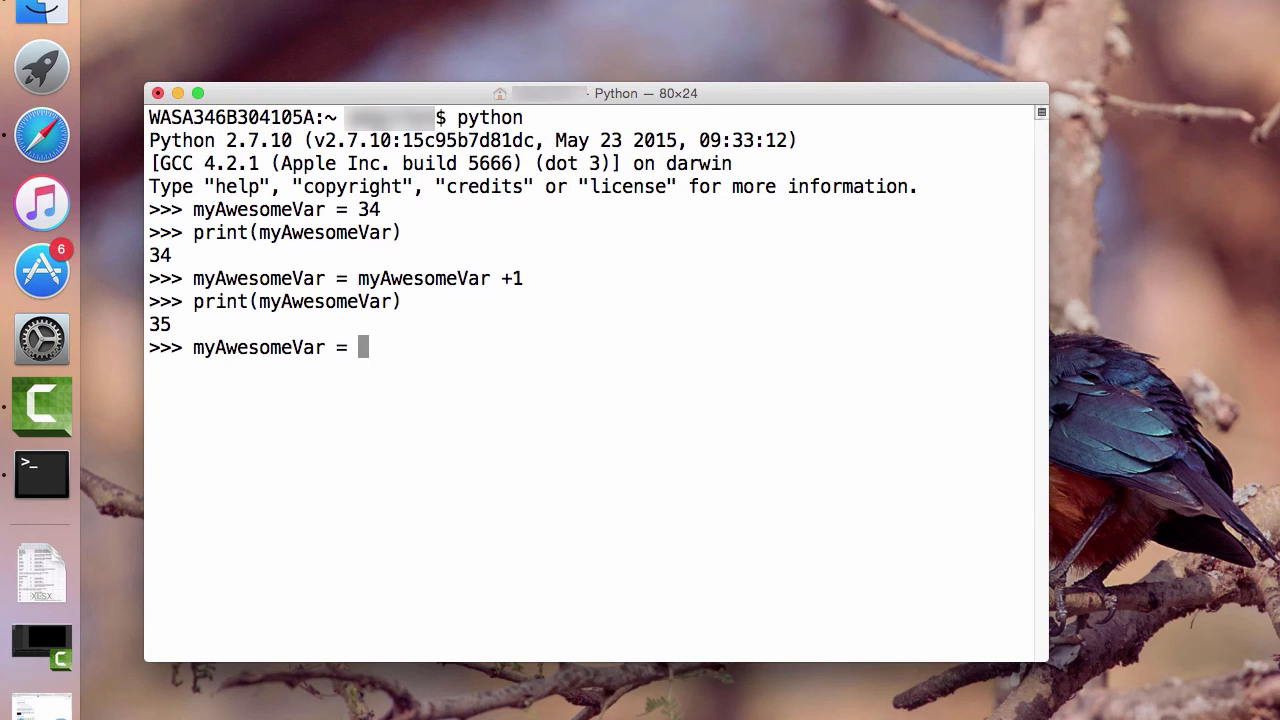
type("1.5")
type("print(myAwesomeVar)")
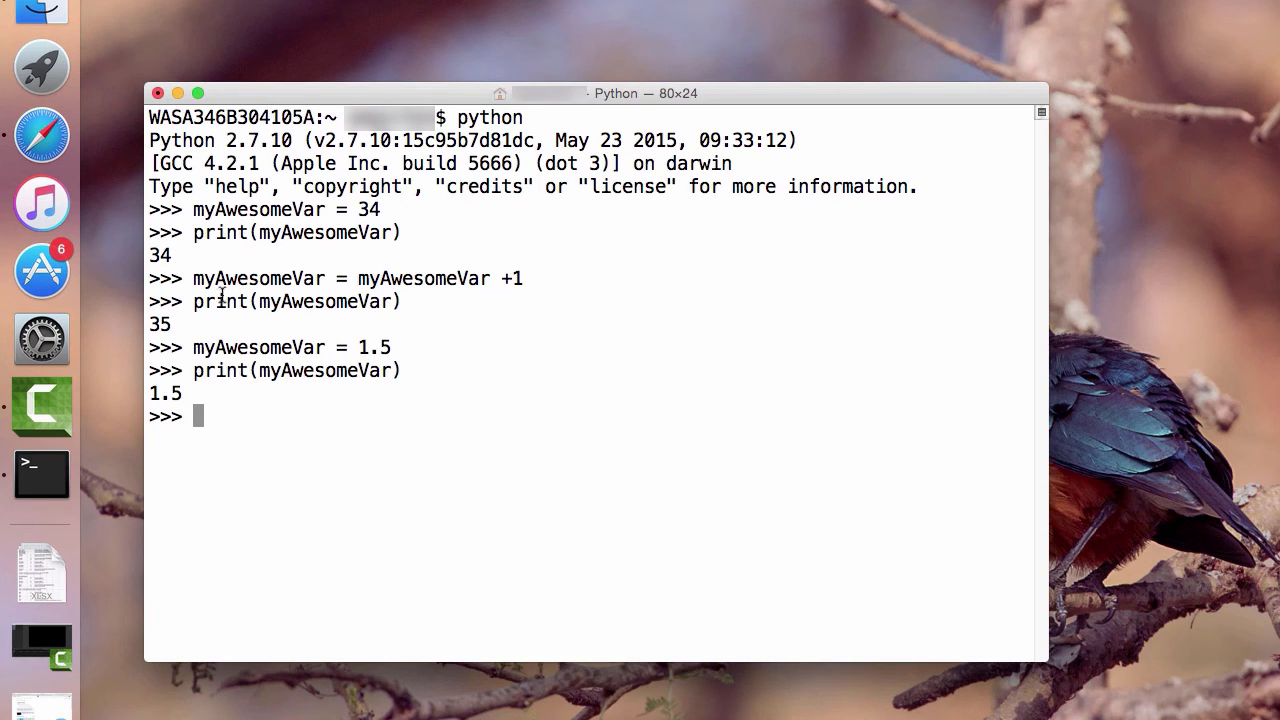
double_click(367, 209)
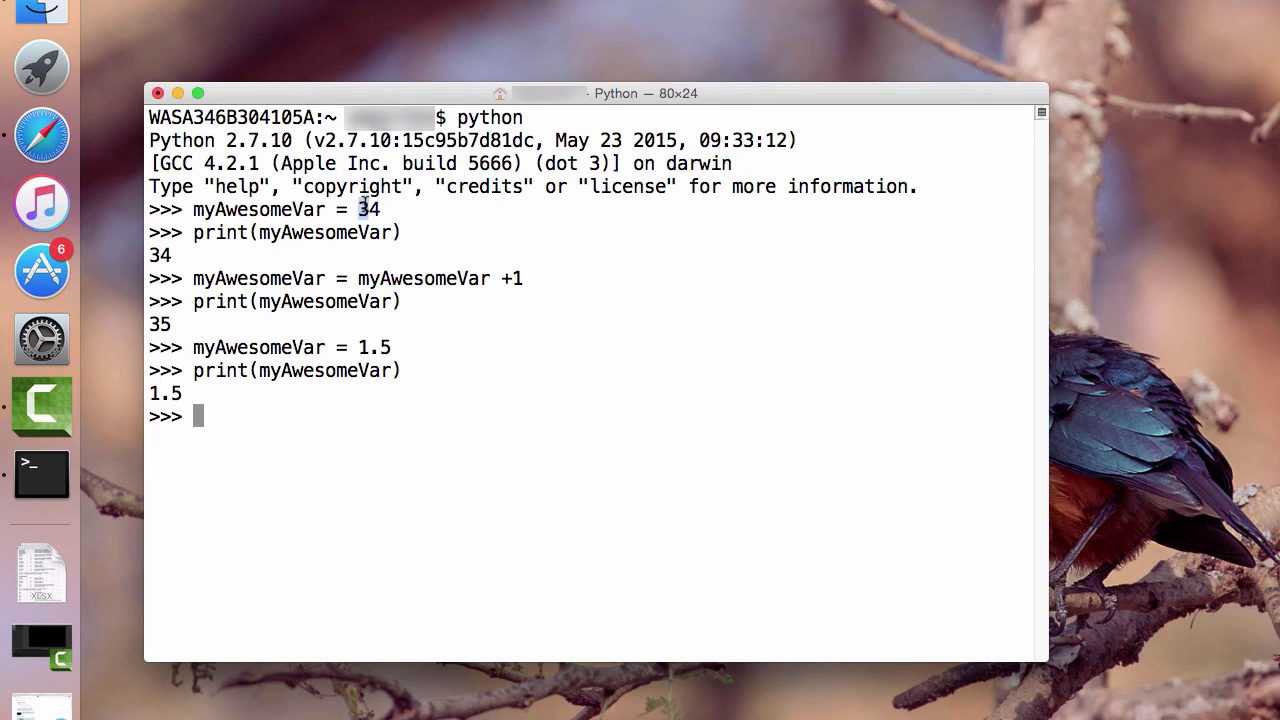
double_click(372, 347)
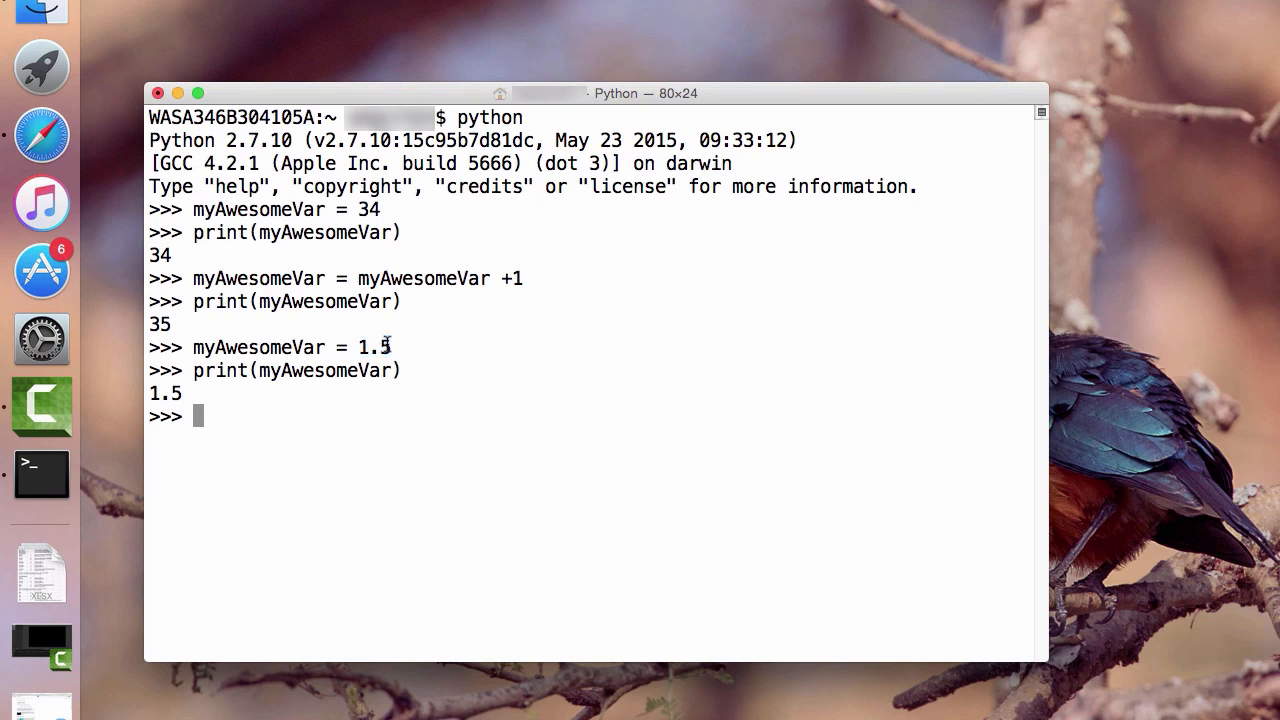
mouse_move(385, 335)
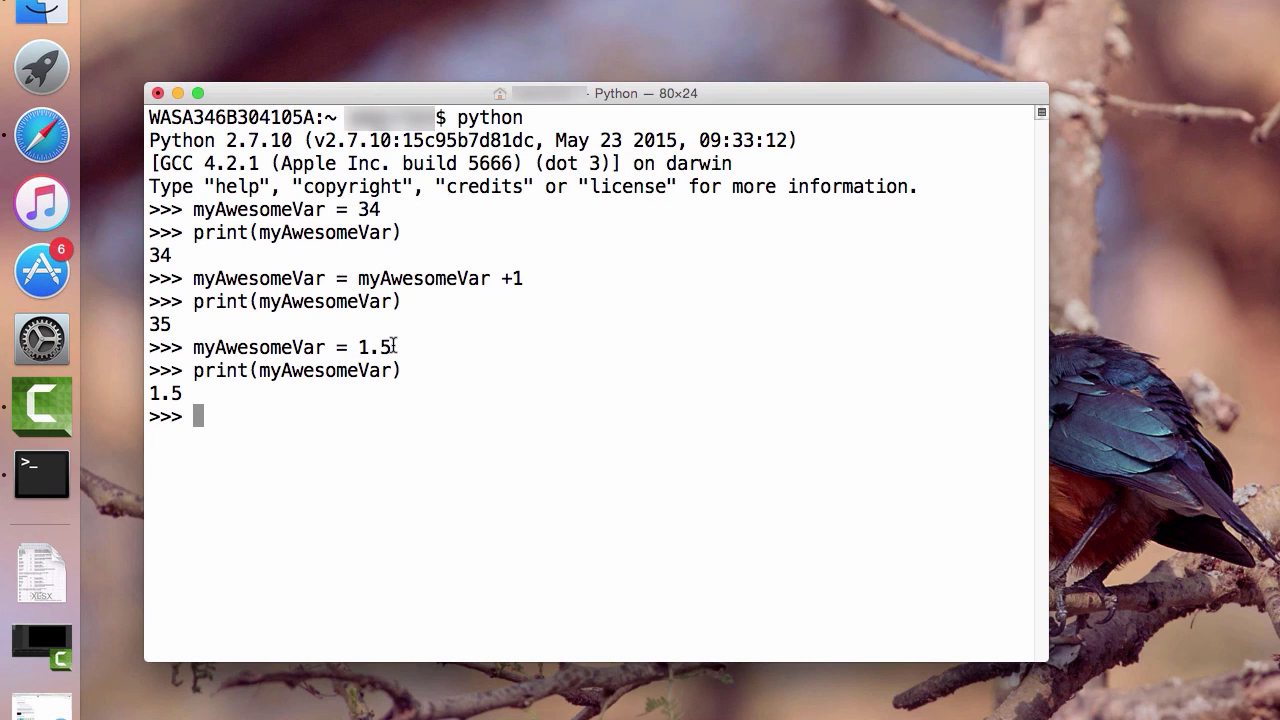
double_click(374, 347)
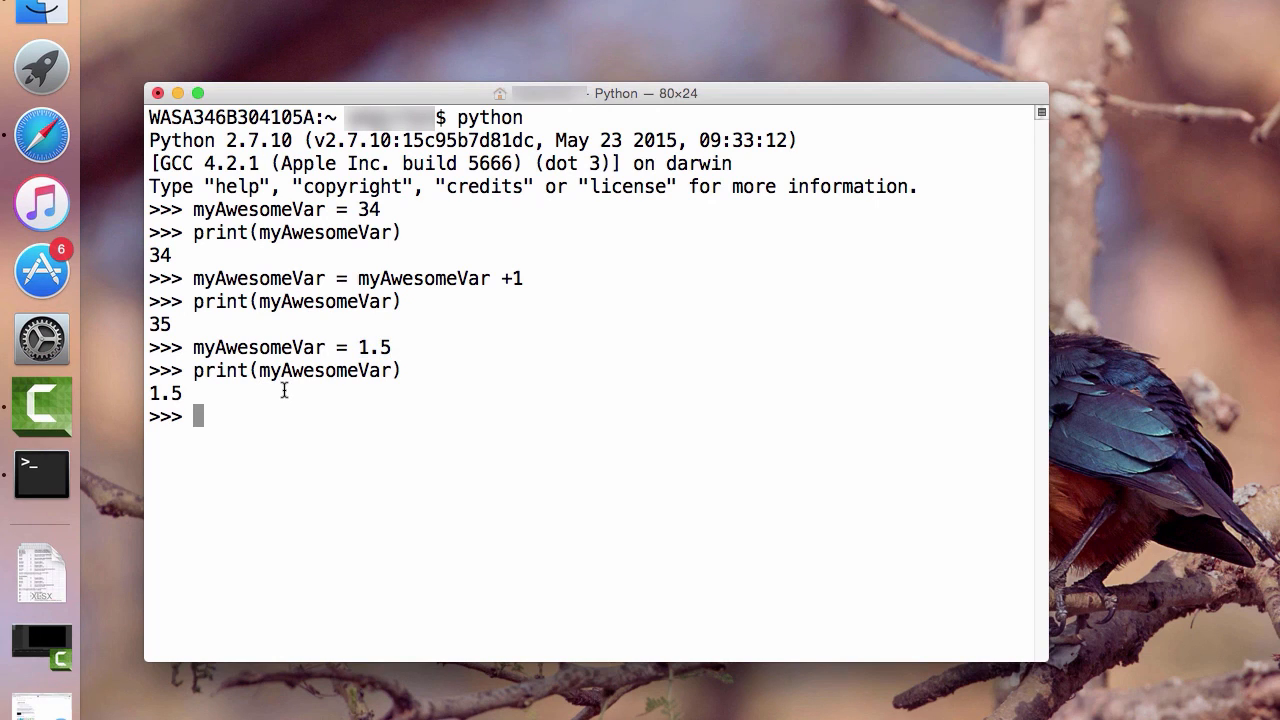
Trigger a NameError with unquoted boxOfKittens, then assign the quoted string and type print(myAwesomeVar)
type("myAwesomeVar =")
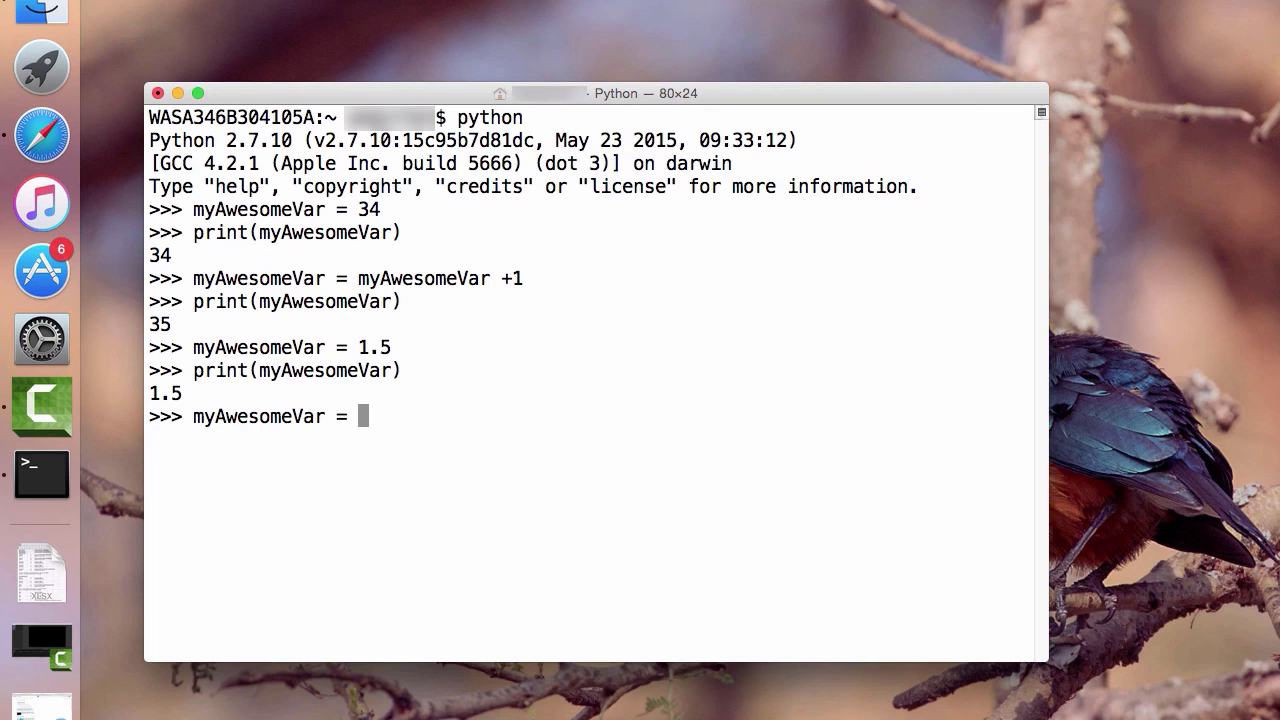
type("boxOfKittens")
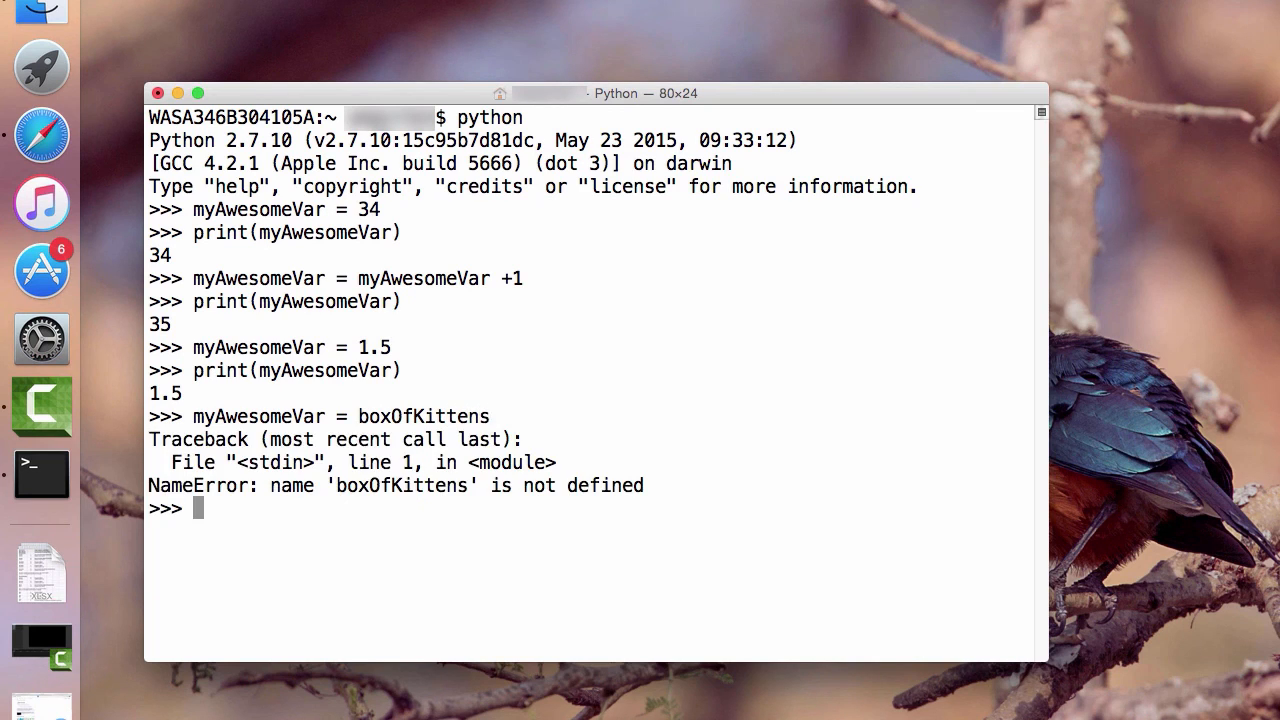
type("myAwesomeVar = boxOfKittens\"")
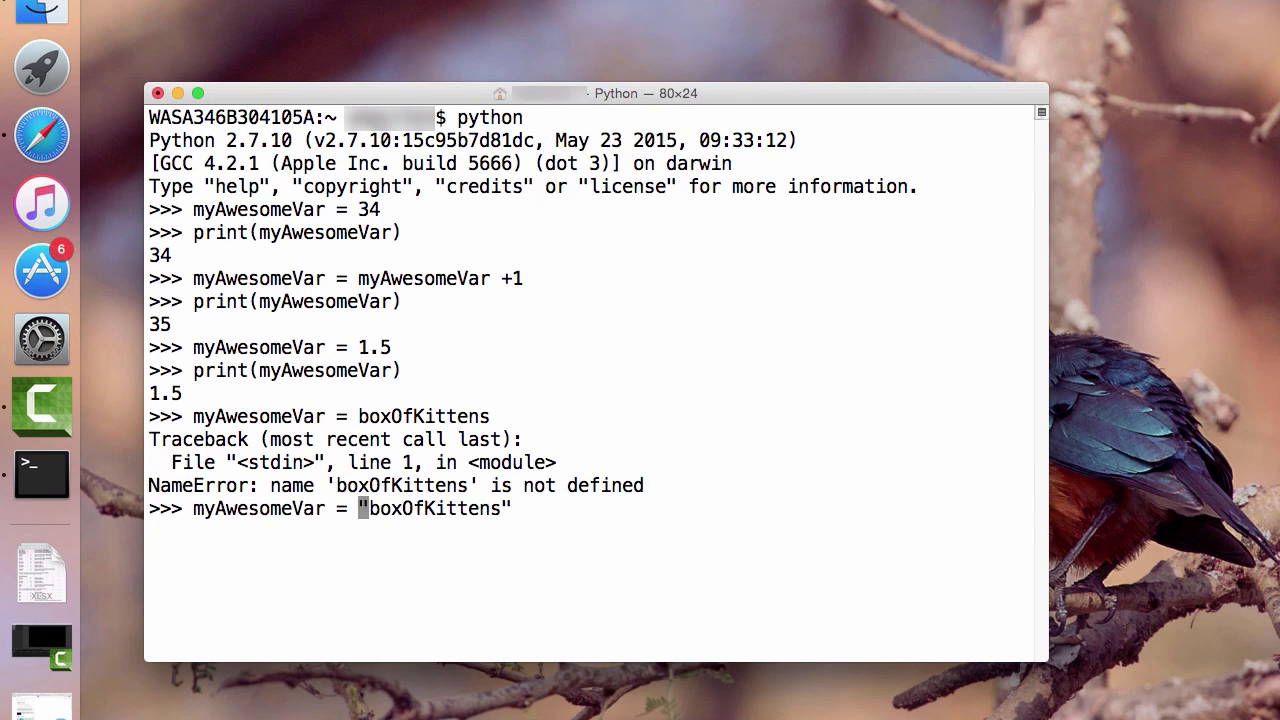
type("print(myAwesomeVar)")
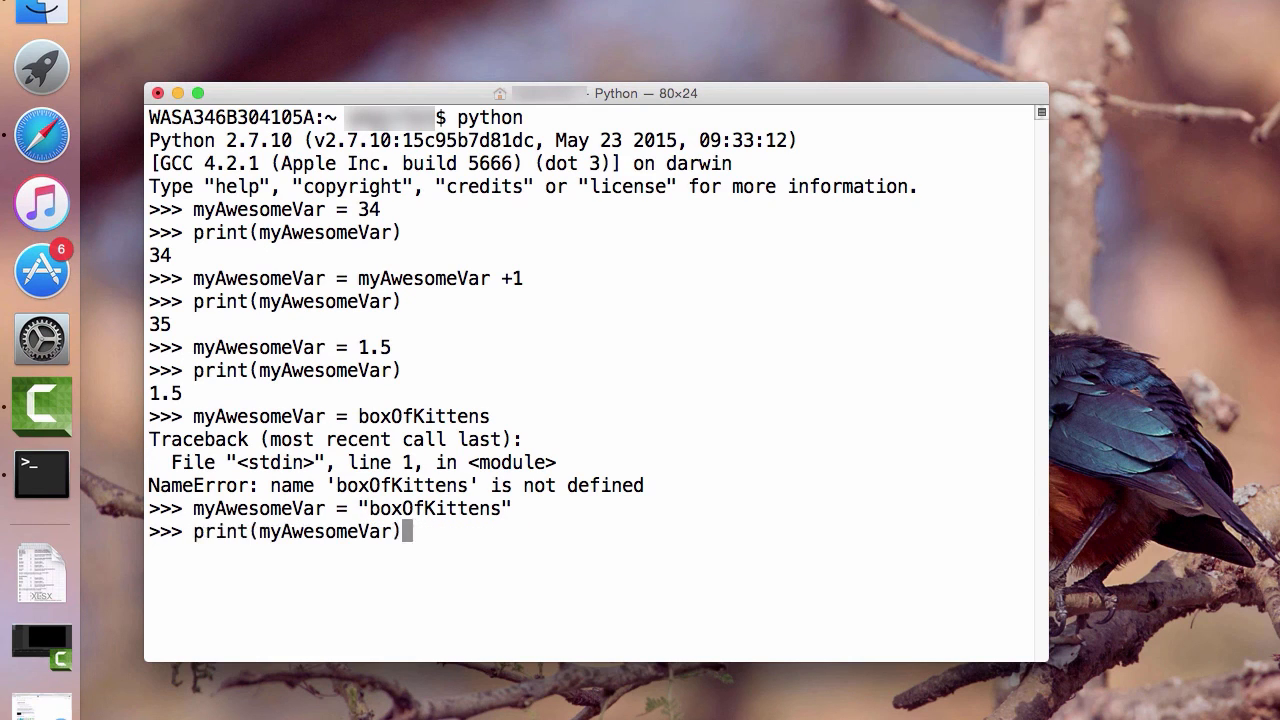